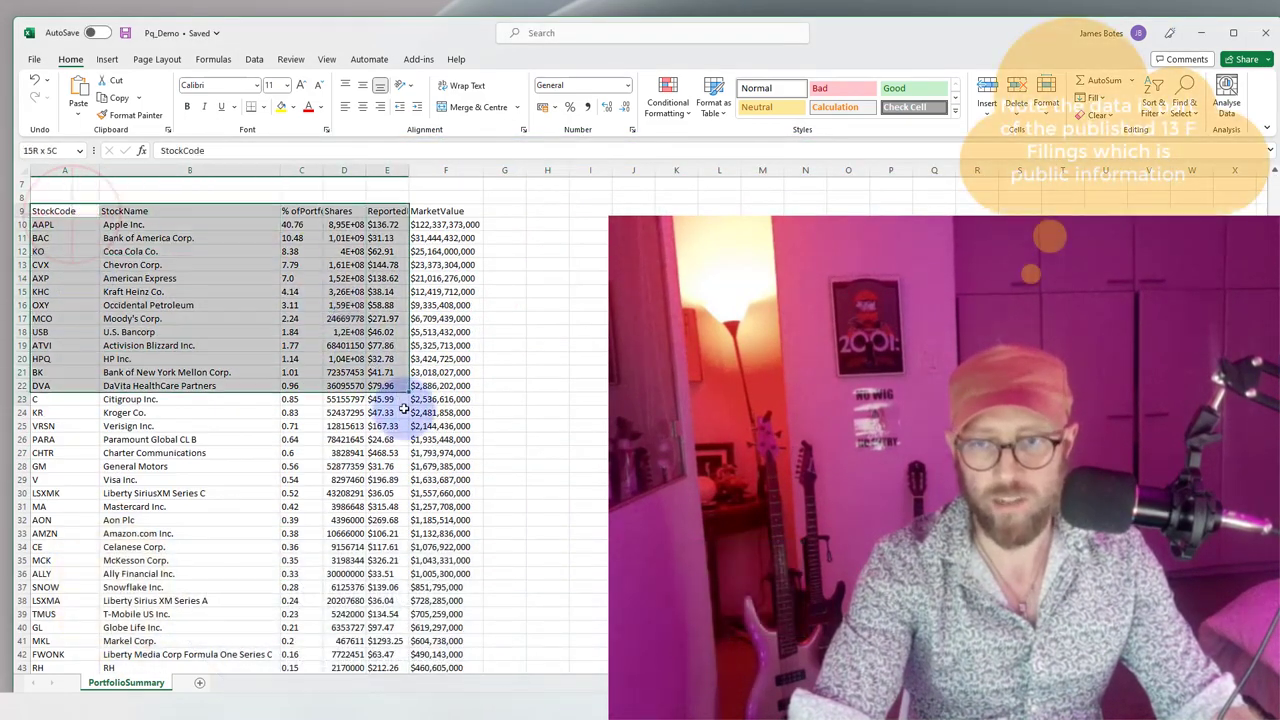
Review the PortfolioSummary sheet's portfolio name details and stock holdings.
scroll("down", 3)
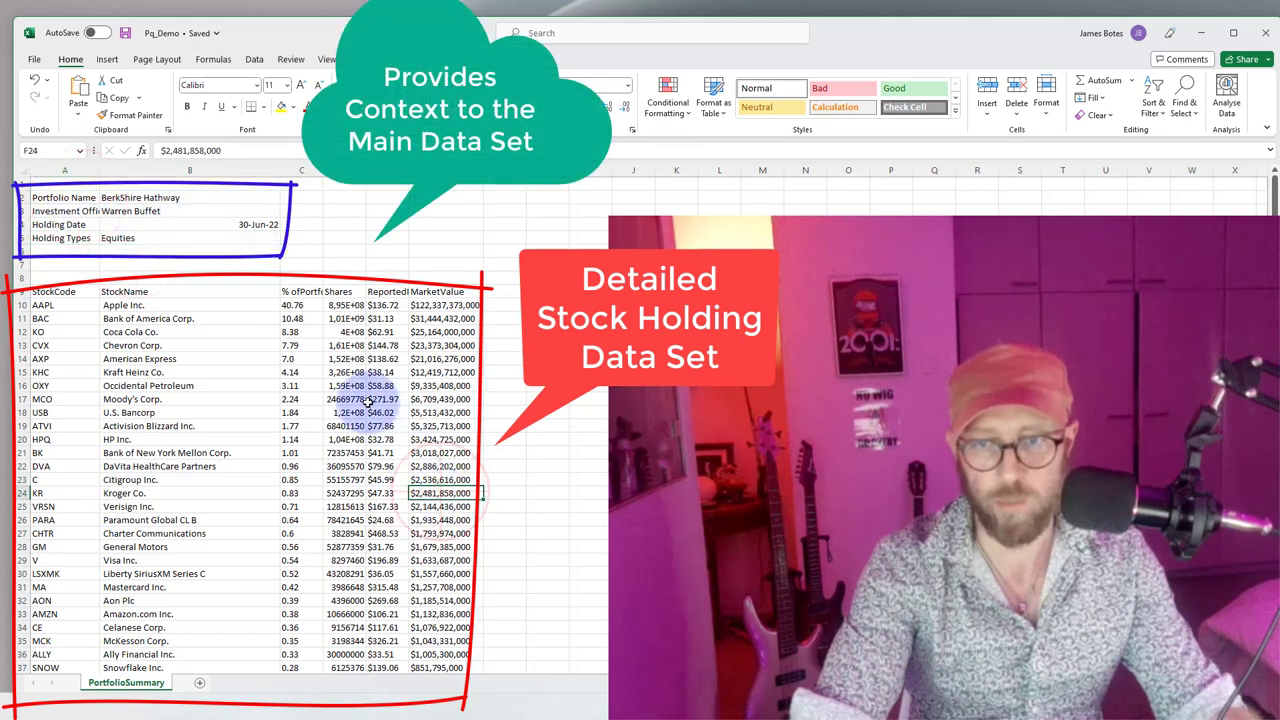
left_click(140, 197)
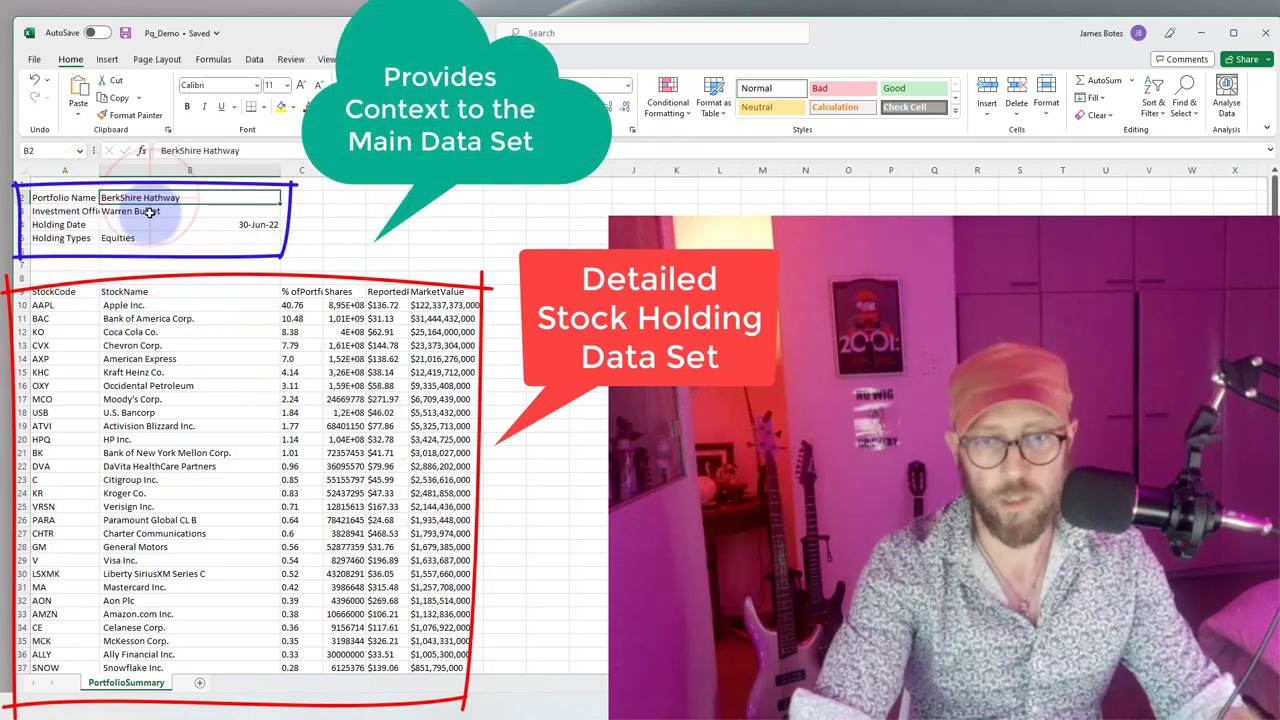
left_click(165, 224)
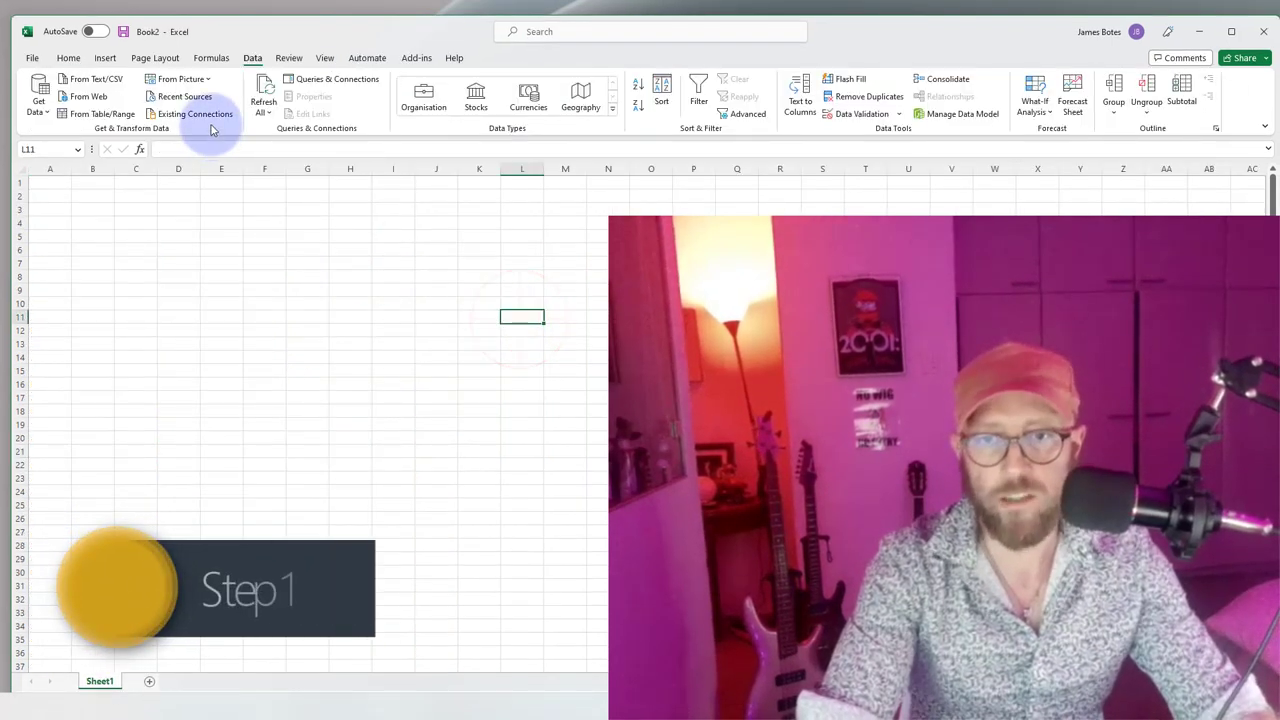
Begin a Get Data import from a file source.
left_click(38, 95)
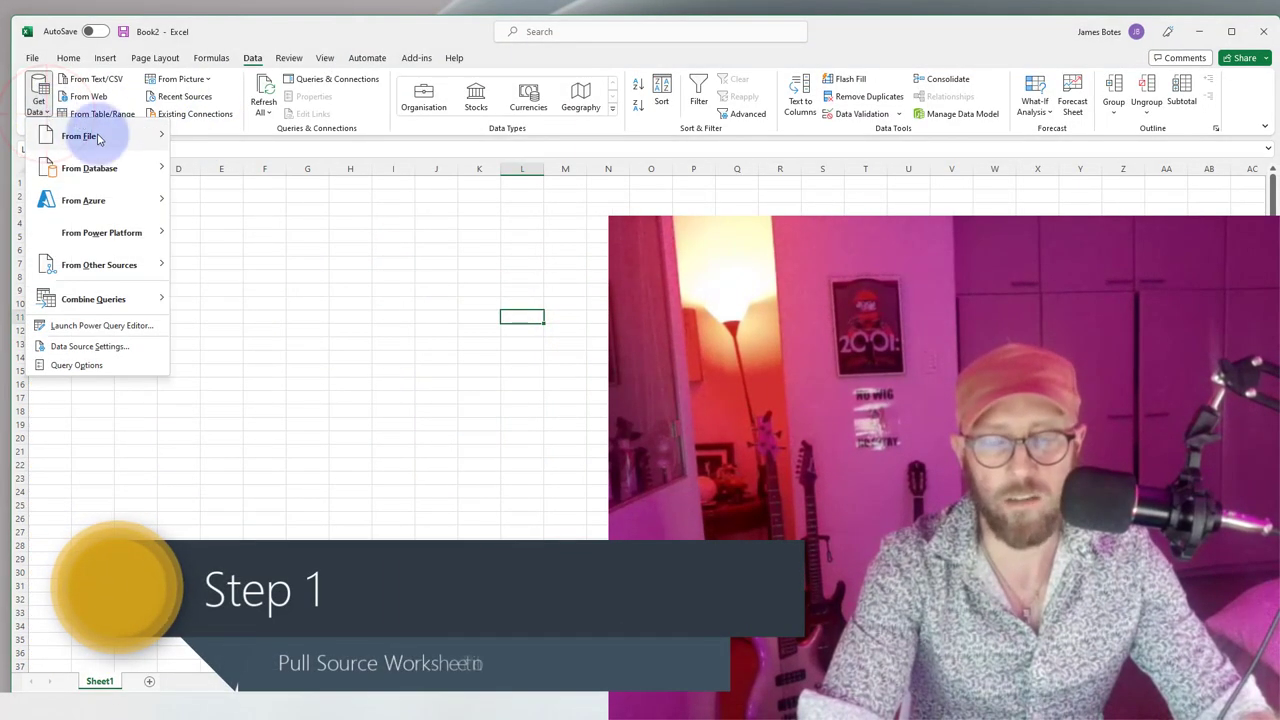
left_click(79, 135)
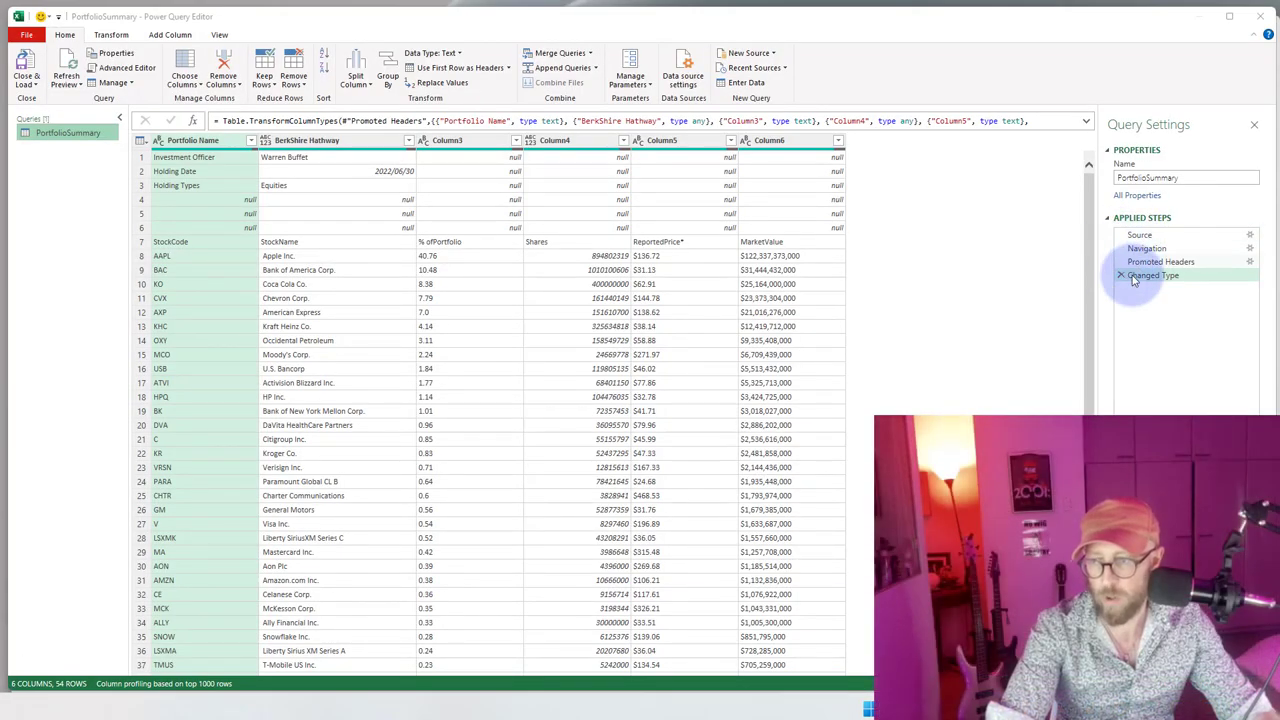
Delete the Promoted Headers and Changed Type steps, leaving only Source and Navigation.
left_click(1147, 248)
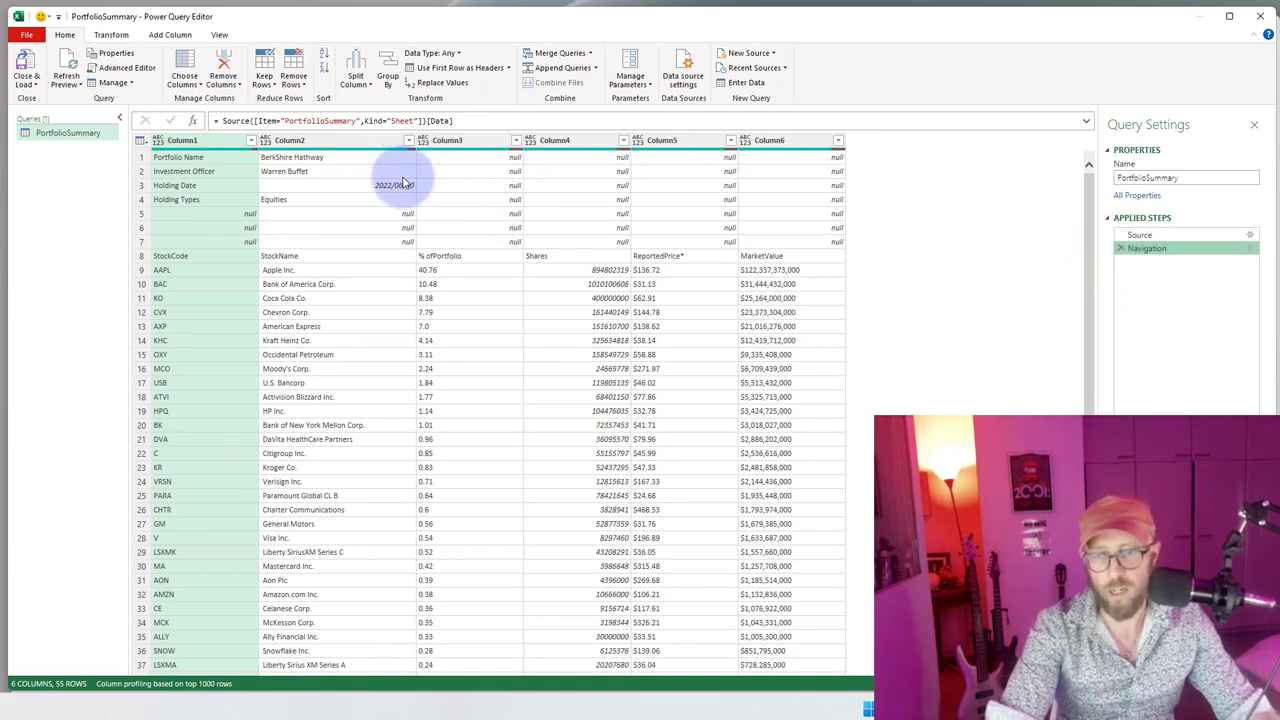
scroll("down", 3)
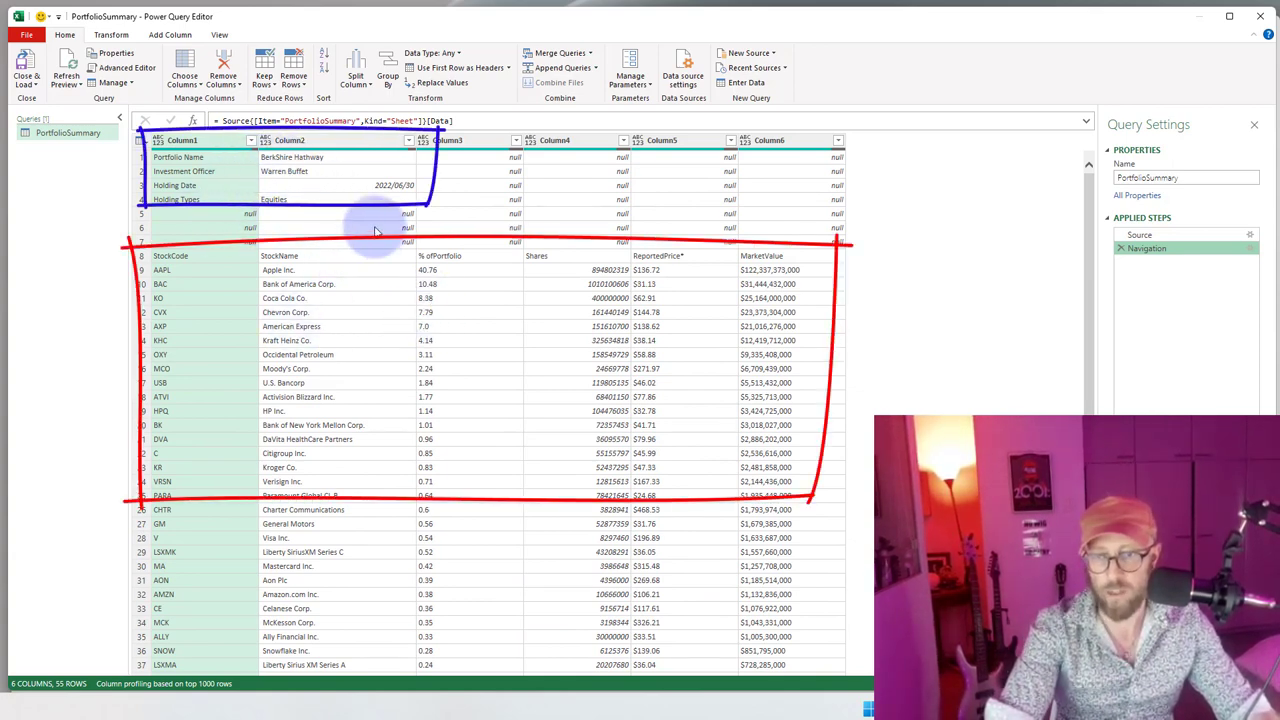
mouse_move(378, 262)
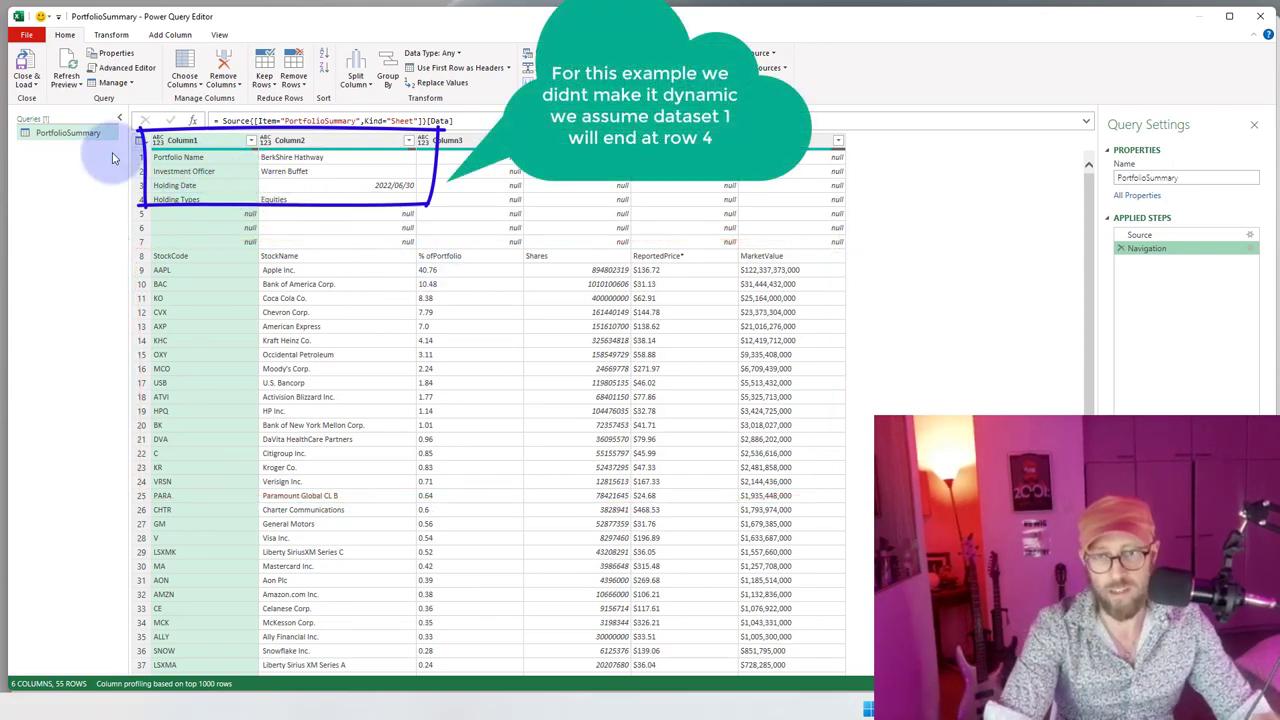
mouse_move(213, 235)
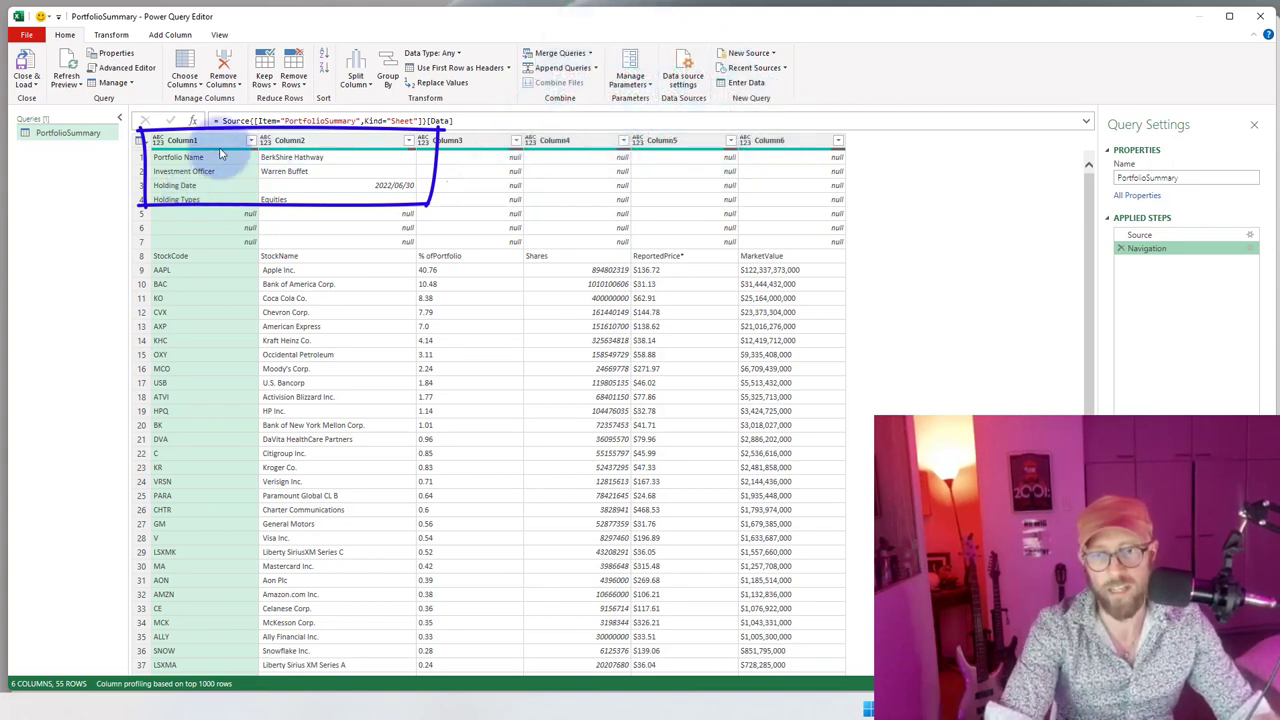
mouse_move(390, 162)
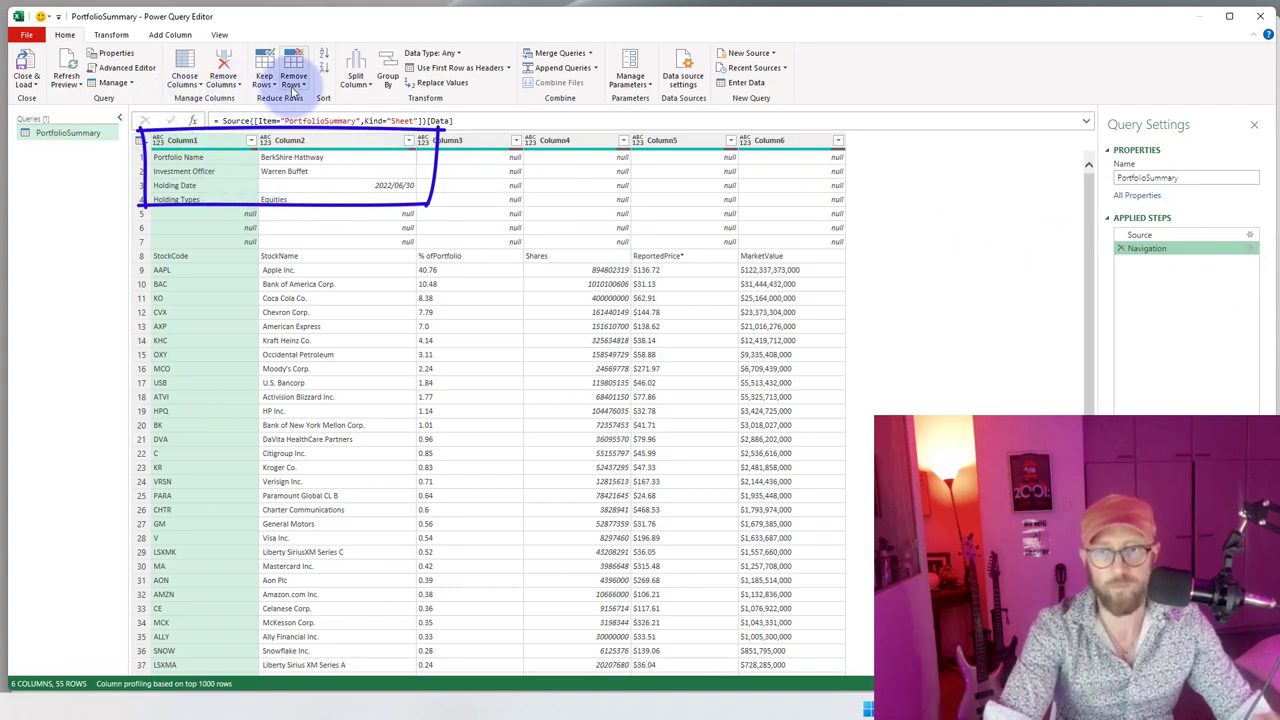
mouse_move(264, 75)
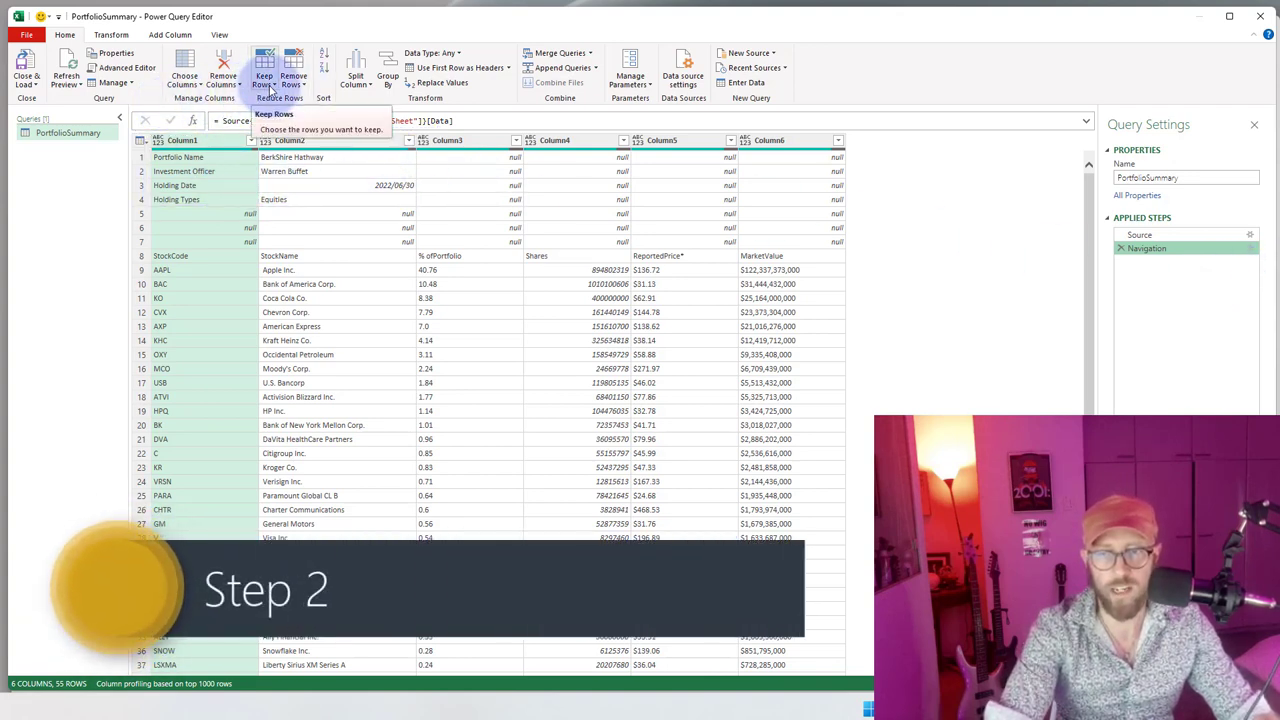
Keep only the top 4 rows of the query.
left_click(264, 78)
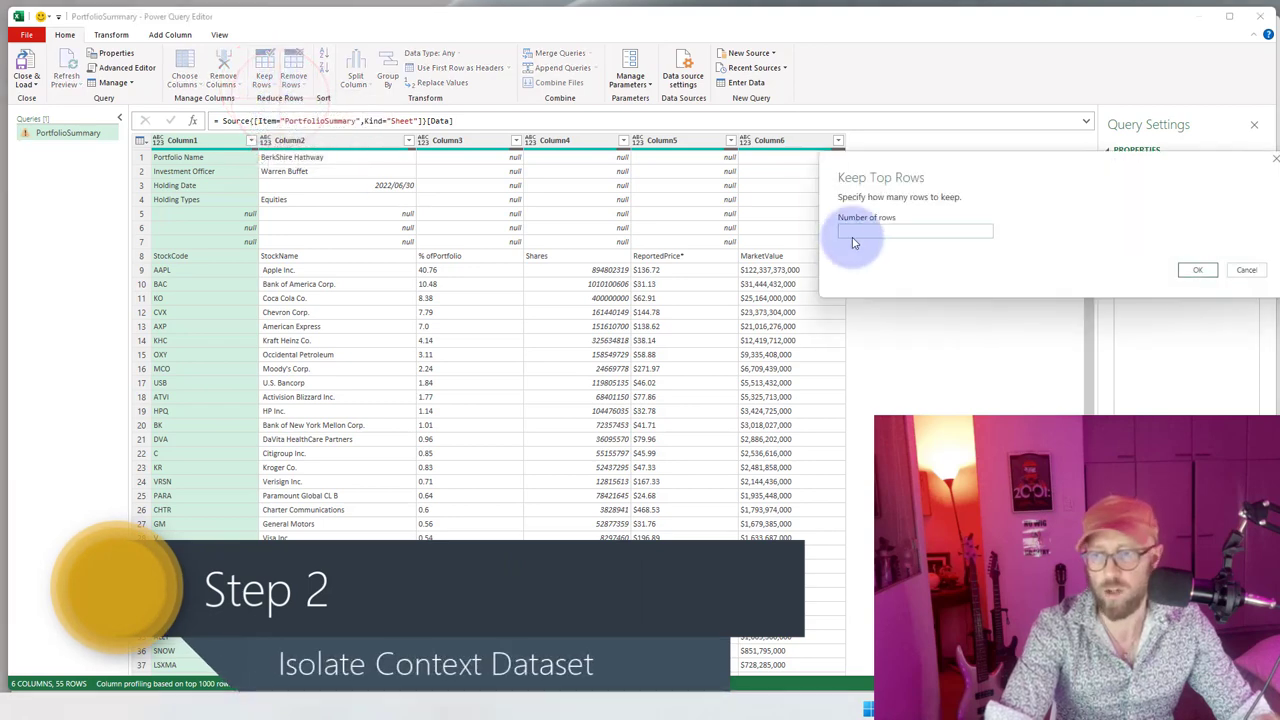
type("4")
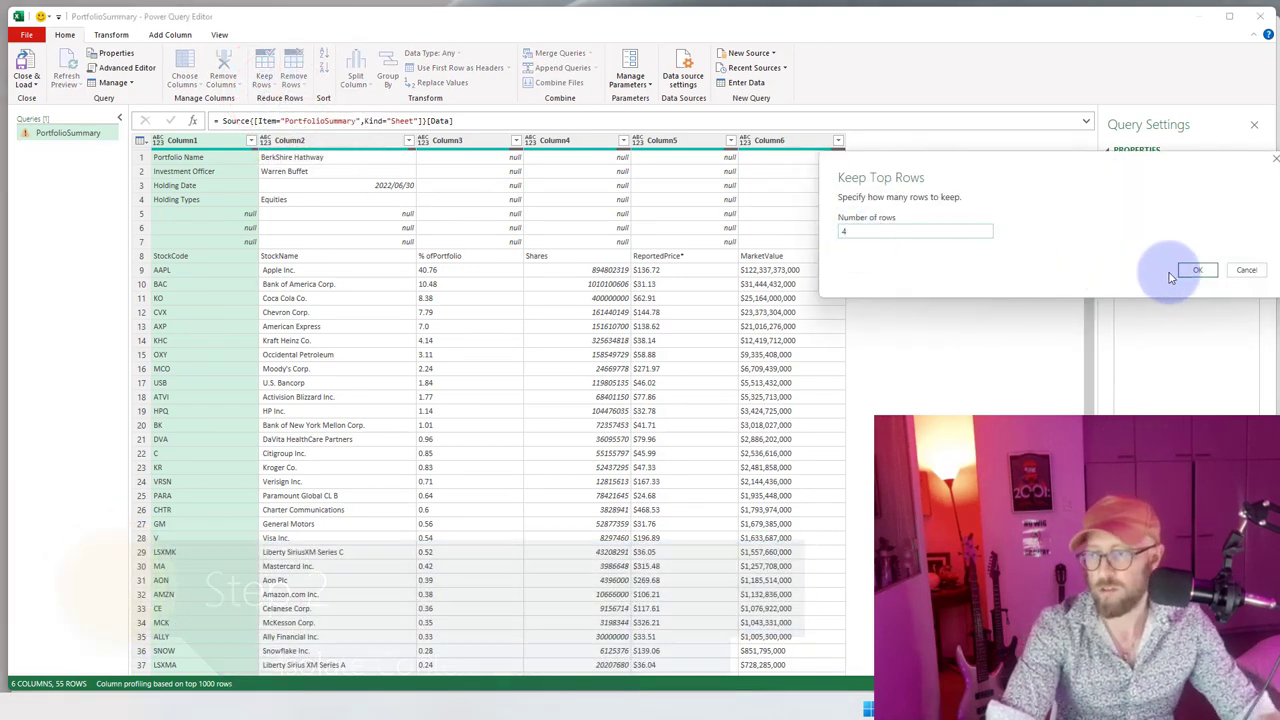
left_click(1197, 270)
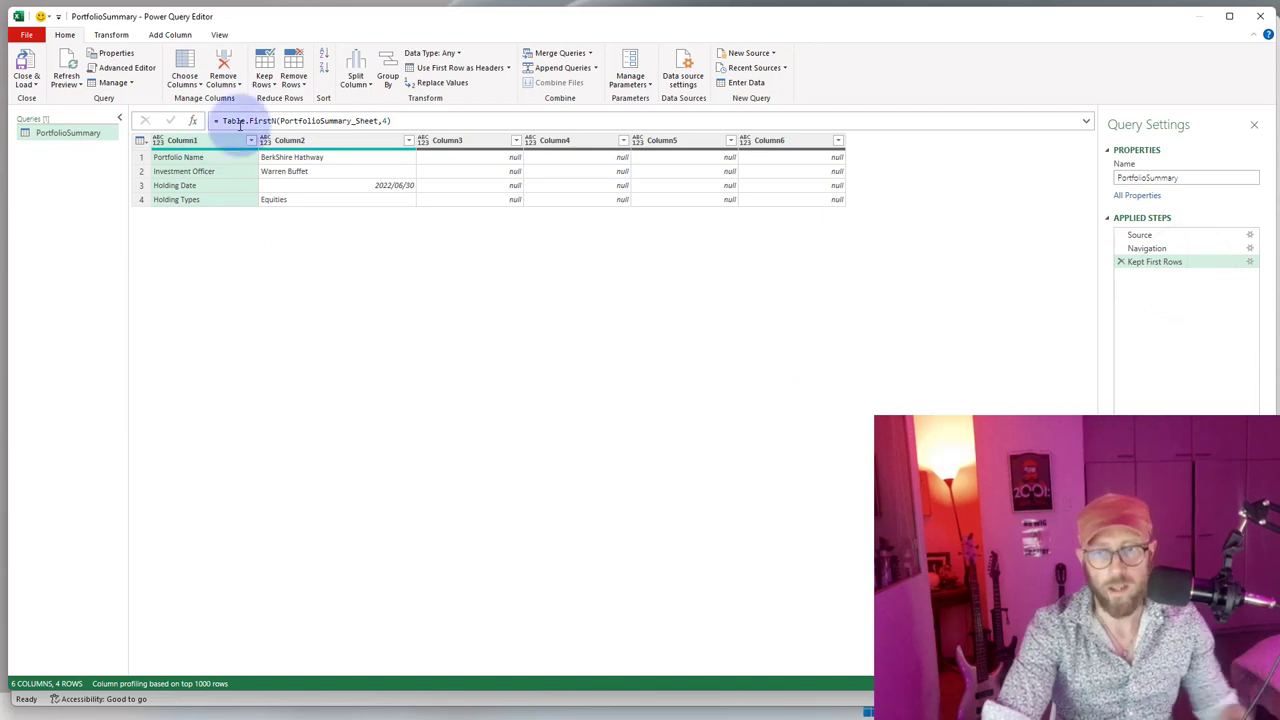
Remove all columns except Column1 and Column2.
right_click(290, 140)
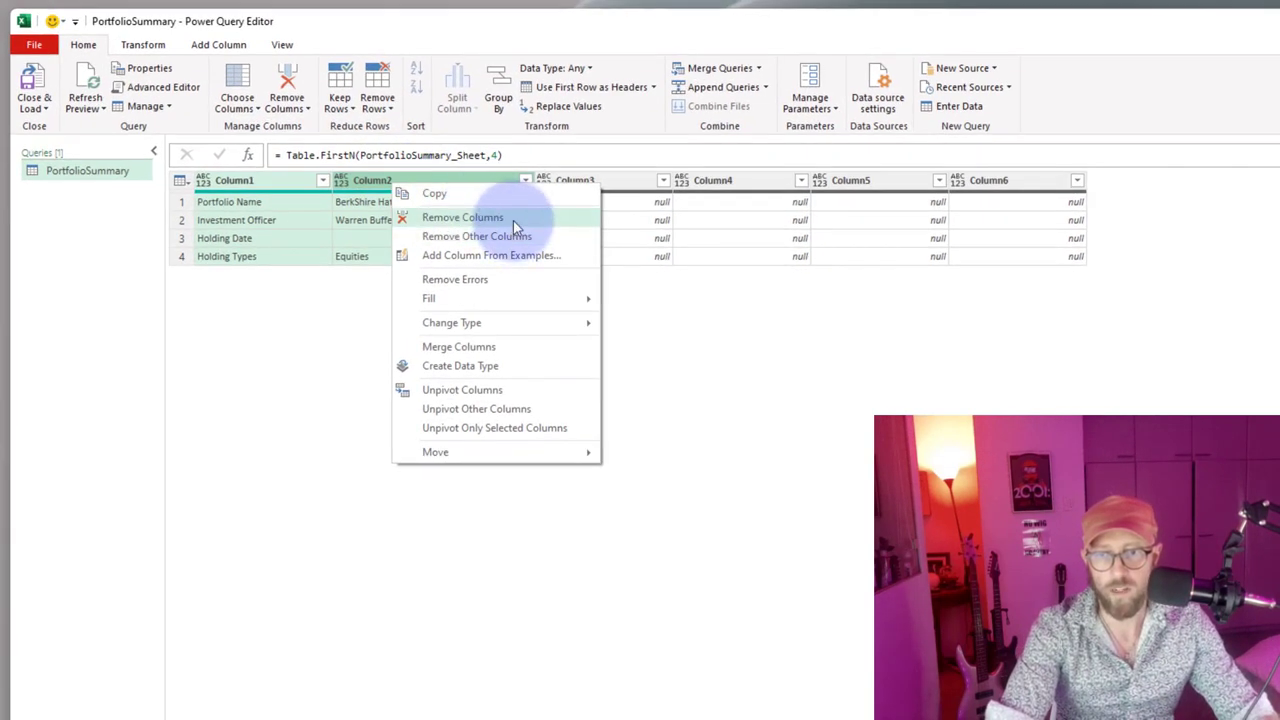
left_click(476, 236)
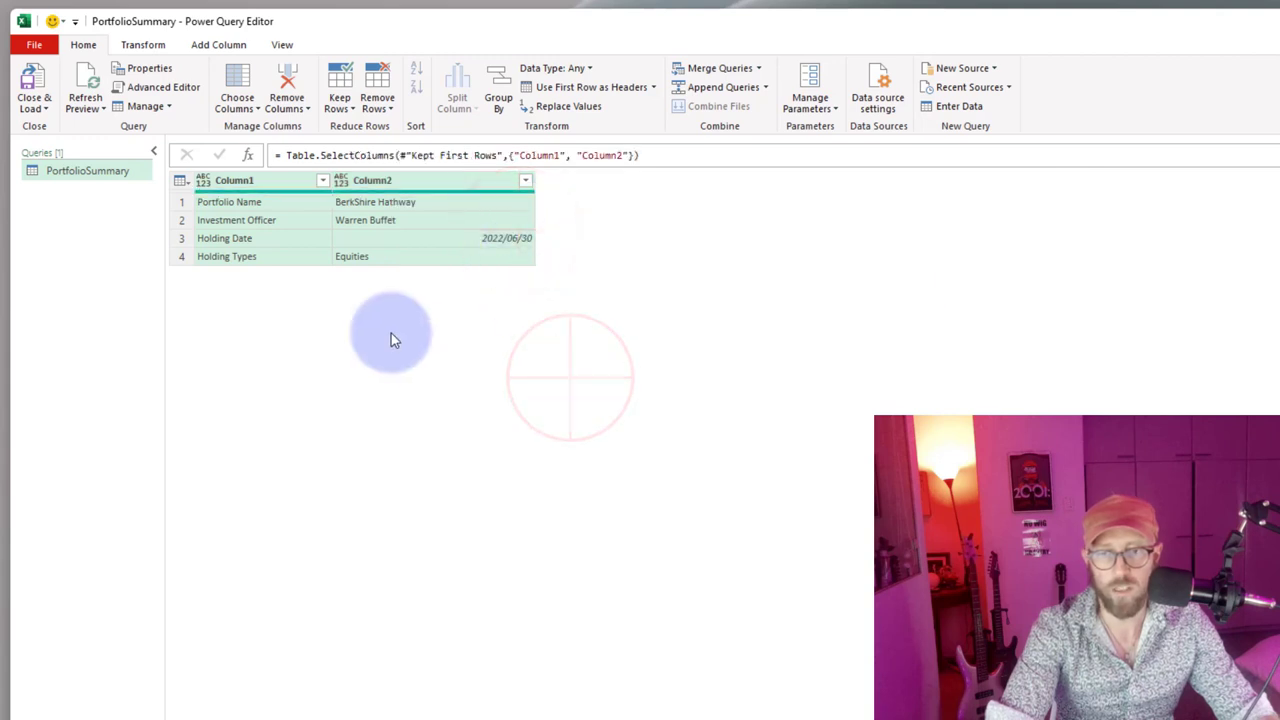
left_click(143, 44)
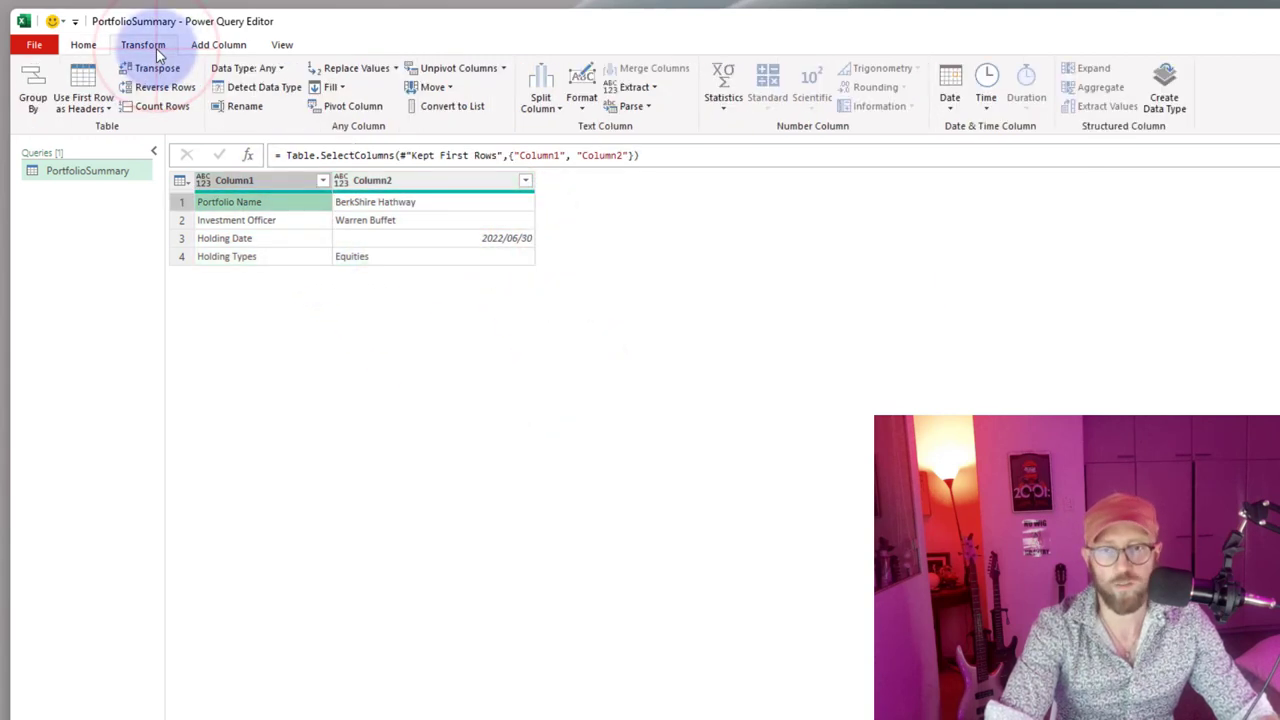
Transpose the table and promote Portfolio Name, Investment Officer, Holding Date, Holding Types as headers.
left_click(156, 68)
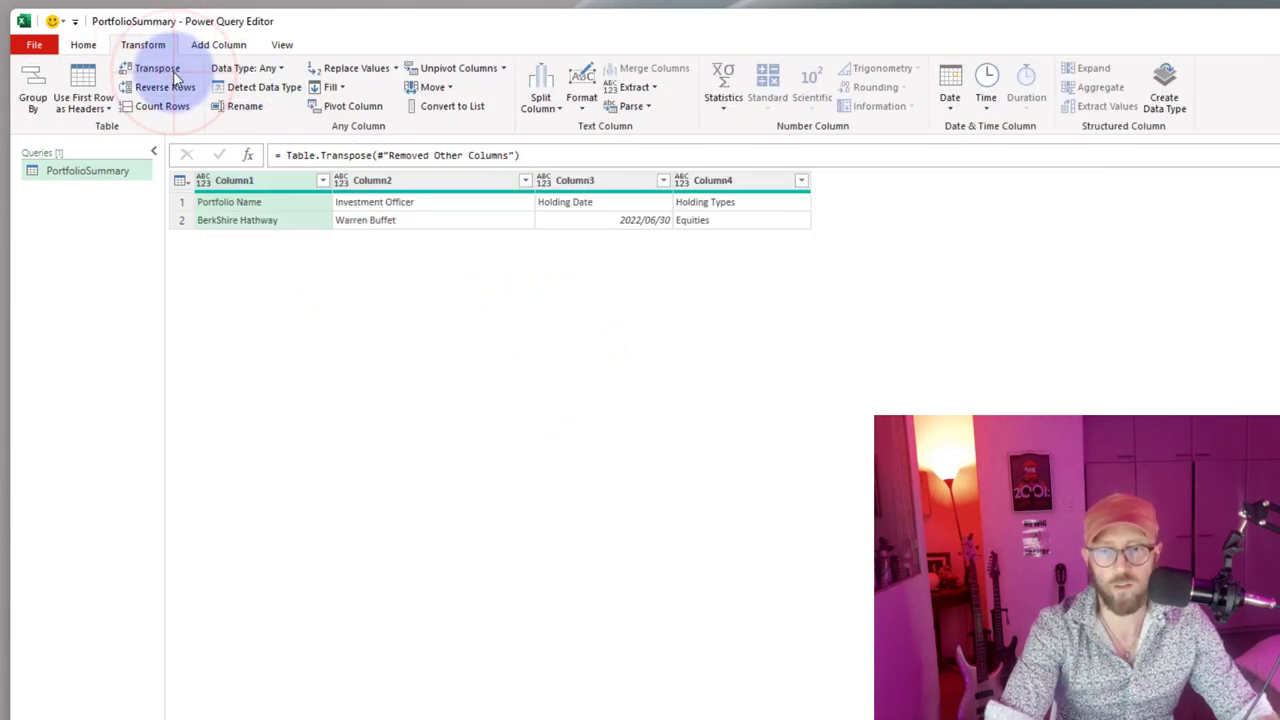
left_click(83, 103)
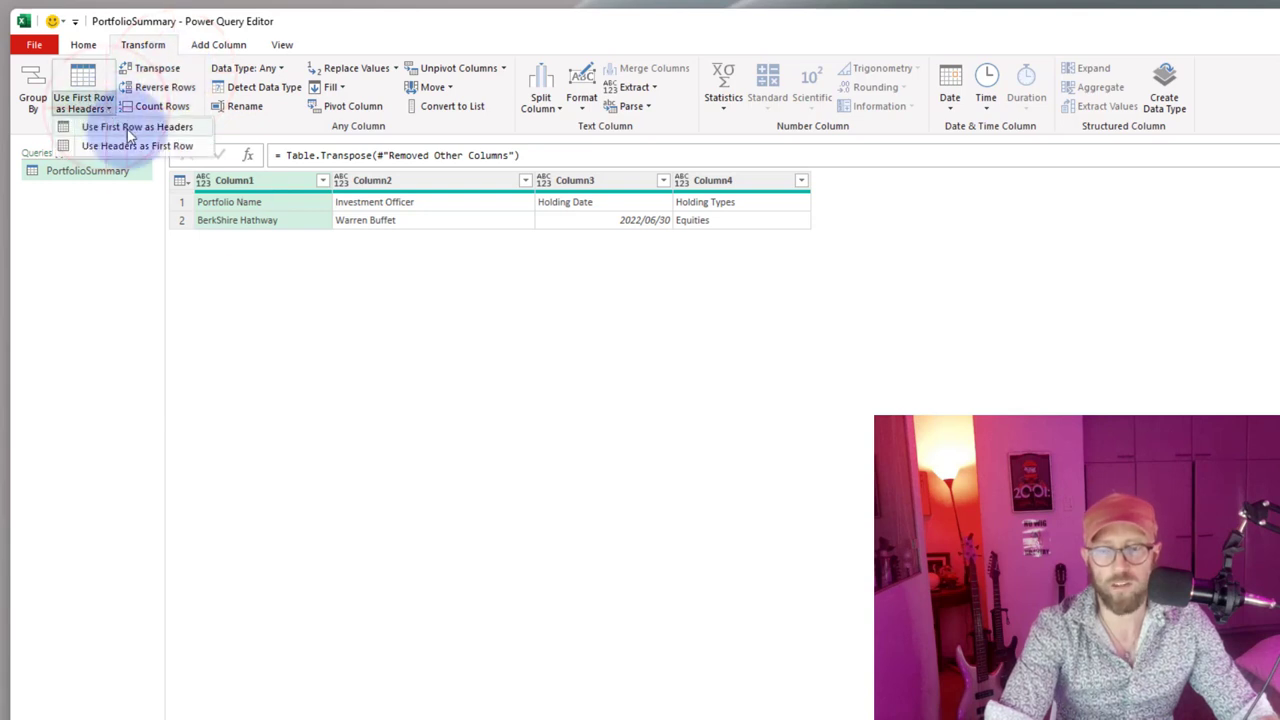
left_click(137, 126)
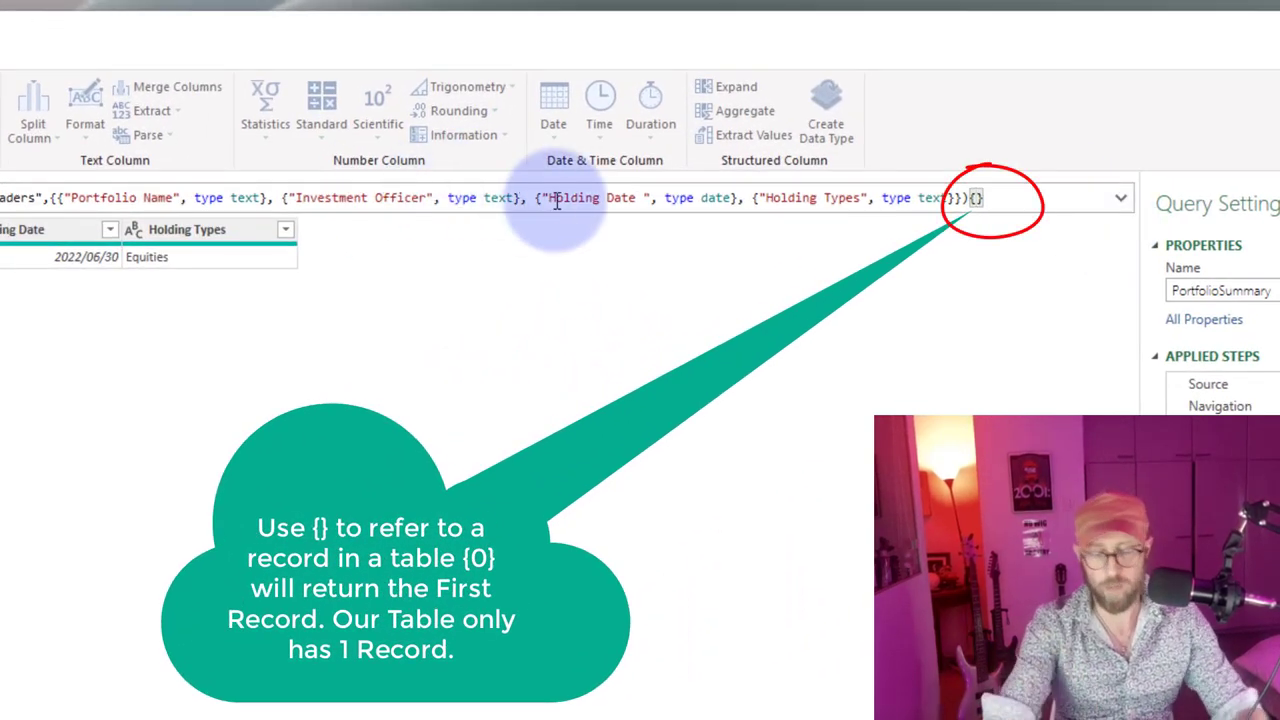
Append {0} to the Changed Type formula to return just the first record.
type("0")
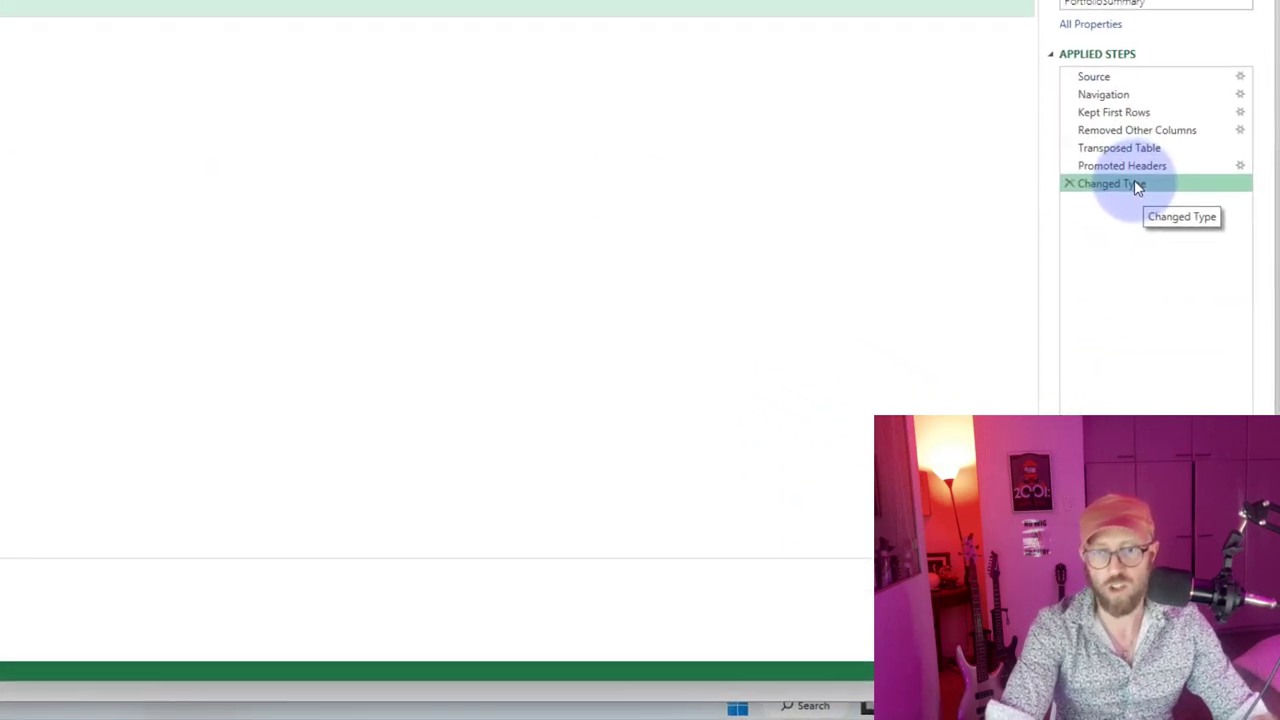
Rename the Changed Type step to DataContextRecord.
key("F2")
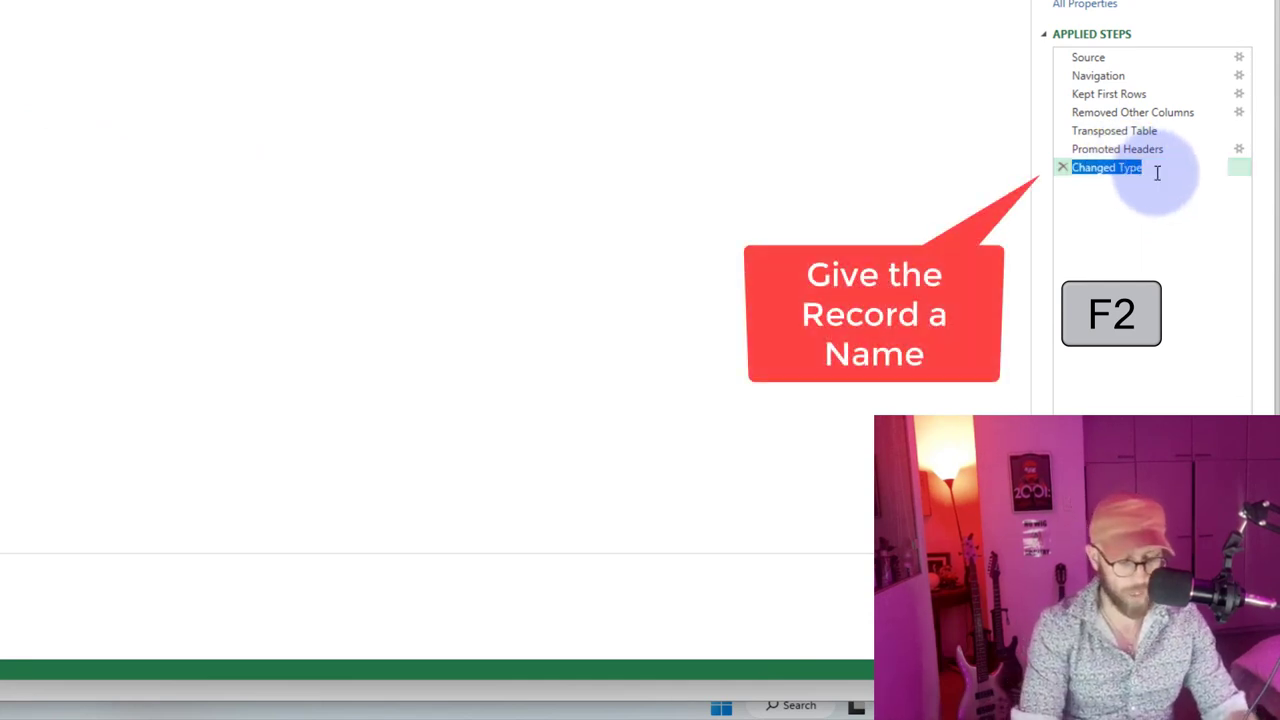
type("DataContextRecord")
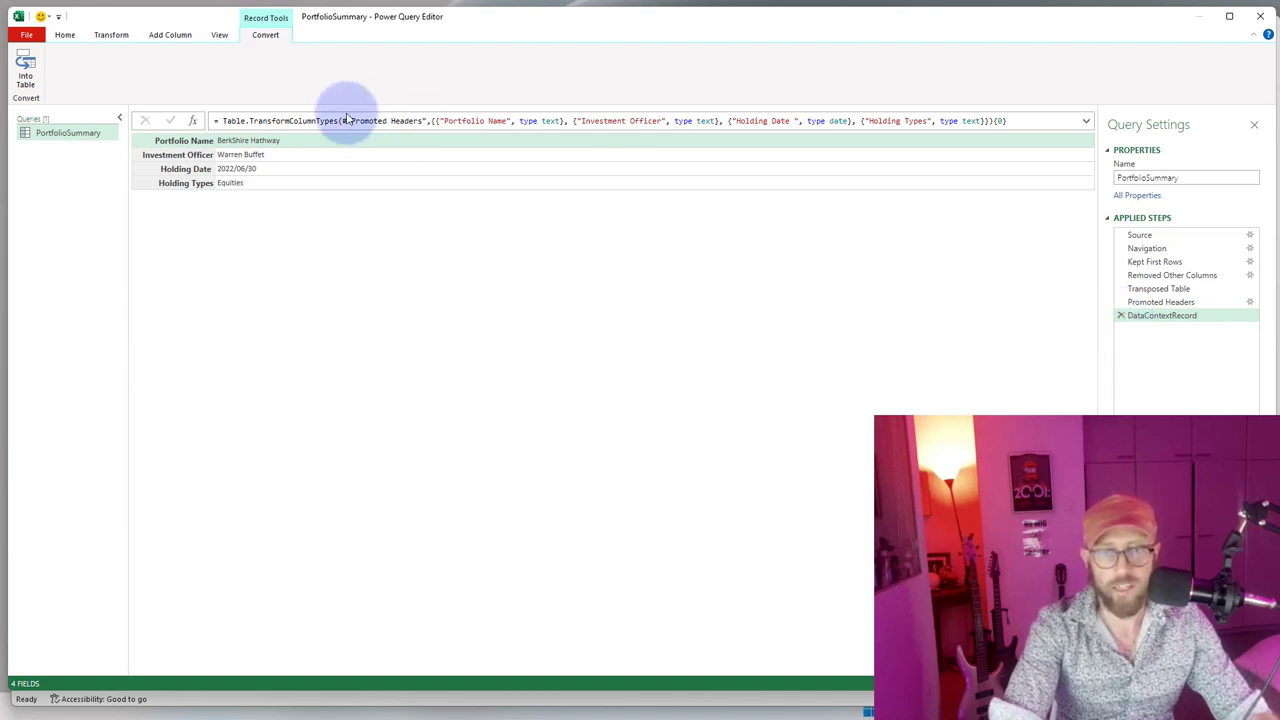
In the Advanced Editor, add a MaindataTable step pointing back to the raw sheet.
left_click(127, 67)
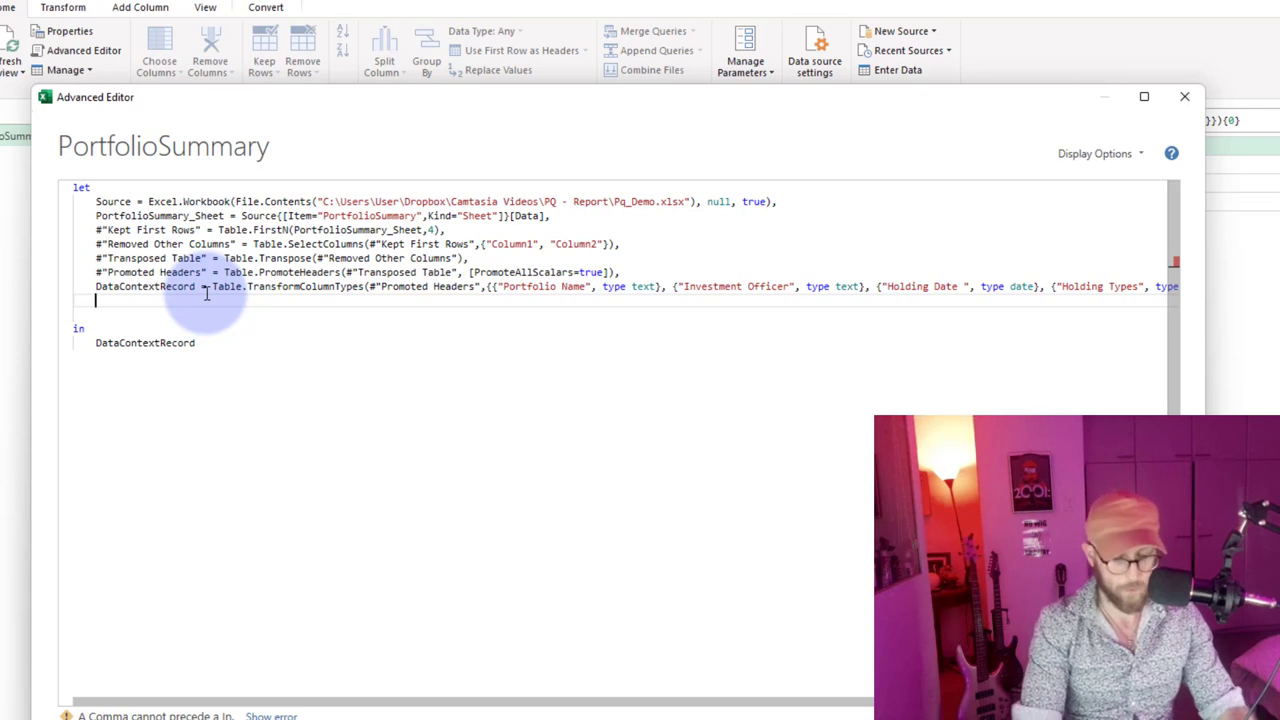
type("MaindataTabl")
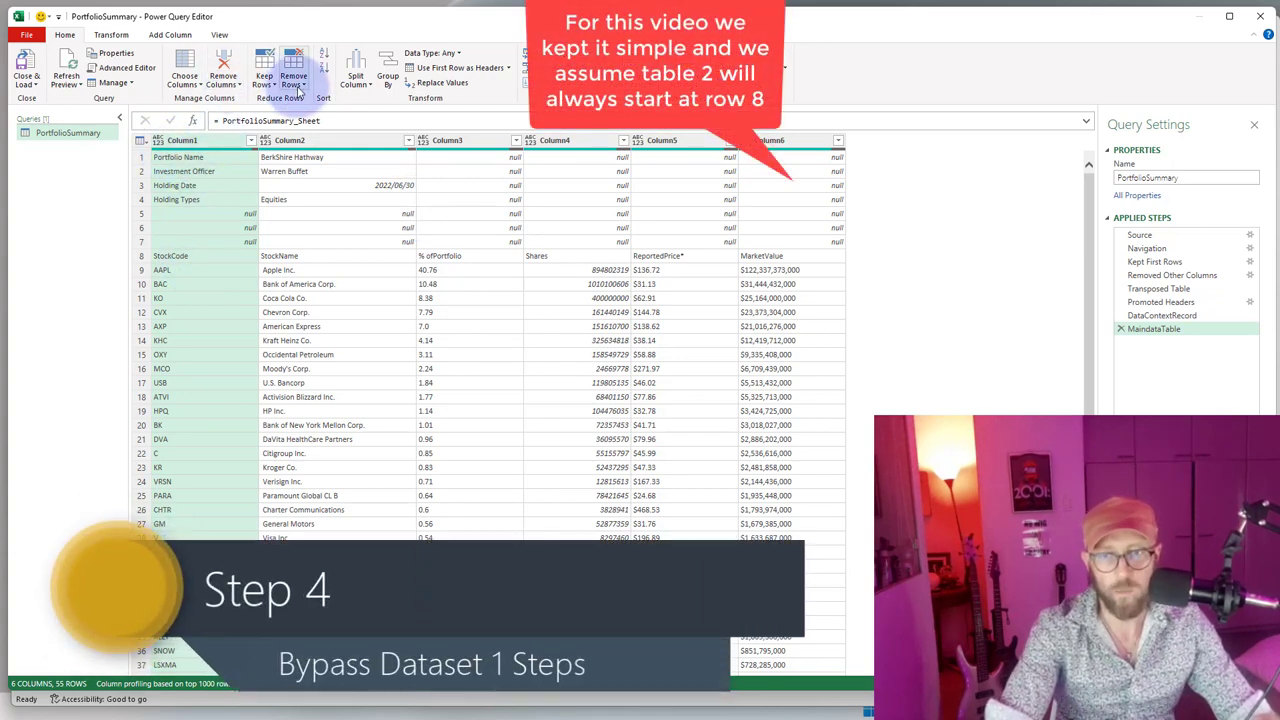
Remove the top 7 portfolio-detail rows above the holdings.
left_click(293, 78)
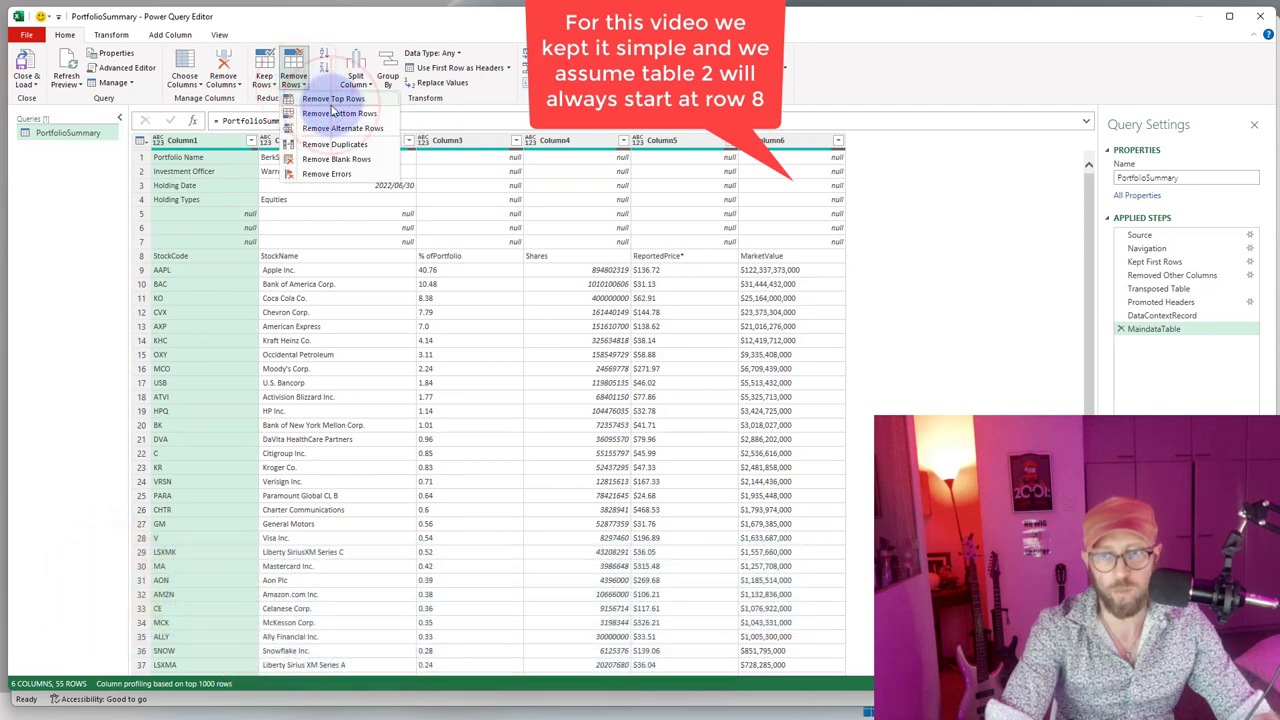
left_click(333, 98)
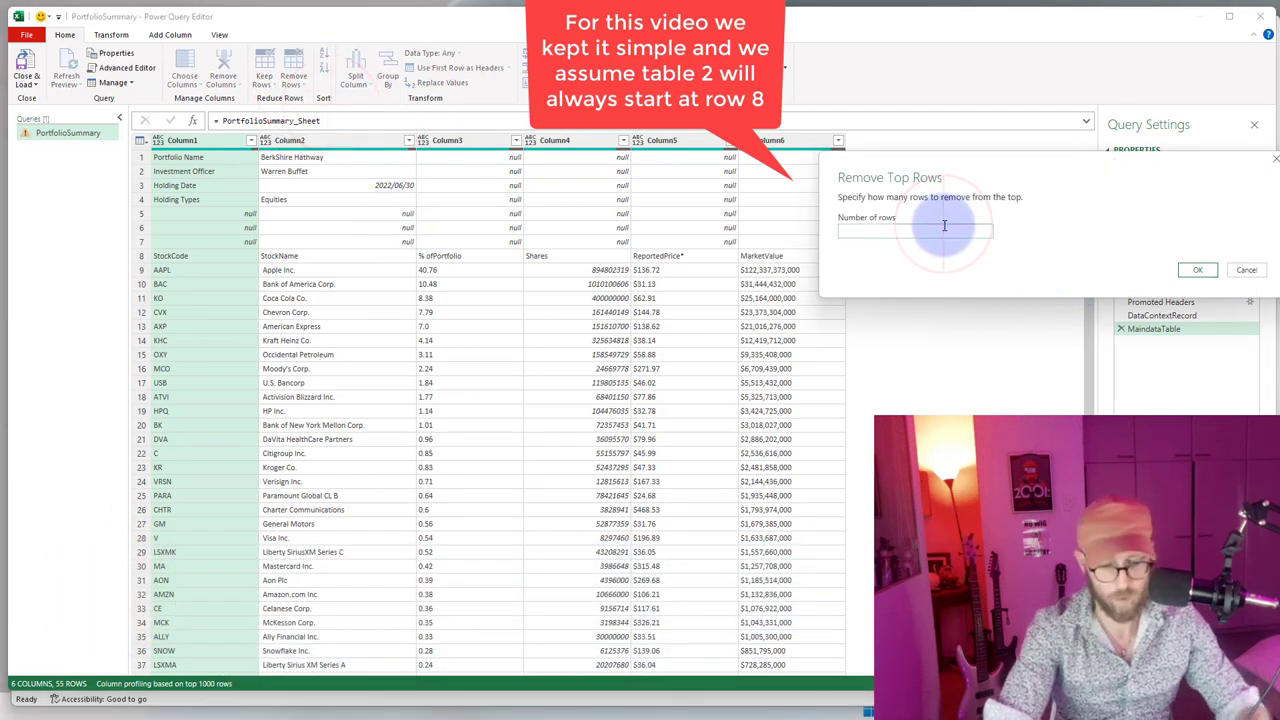
left_click(1197, 270)
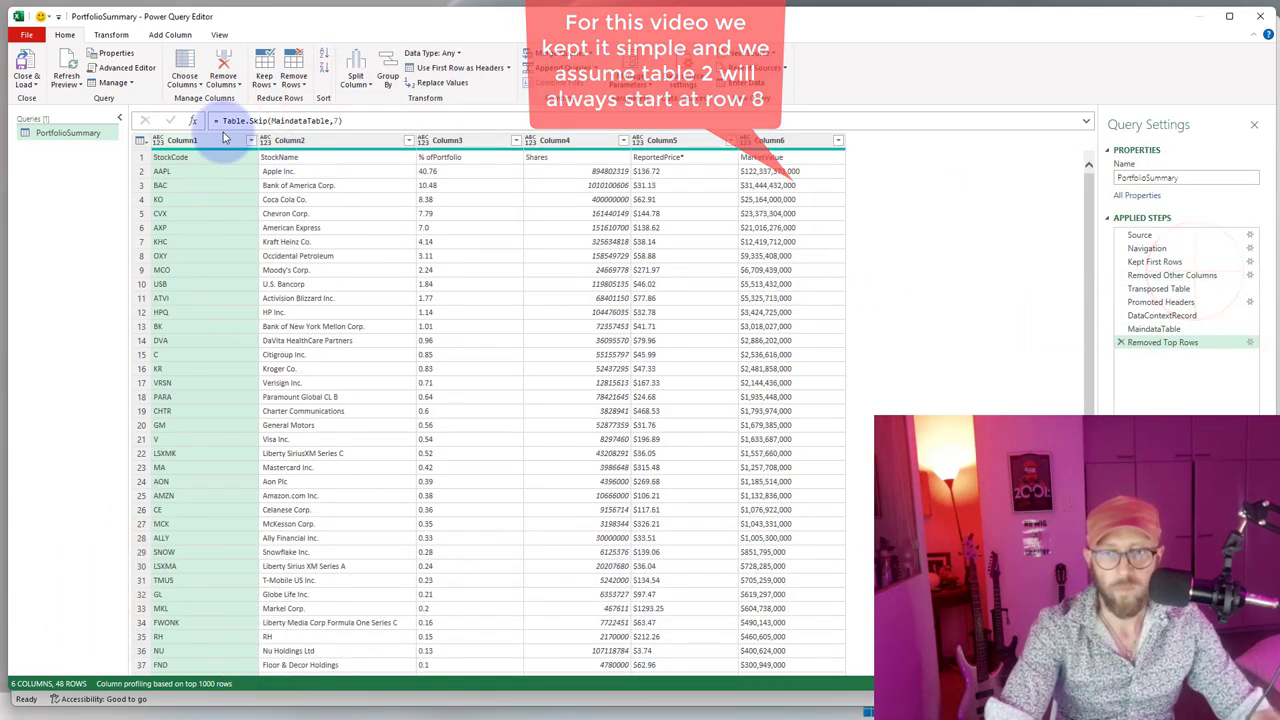
Promote the StockCode row to column headers.
left_click(111, 34)
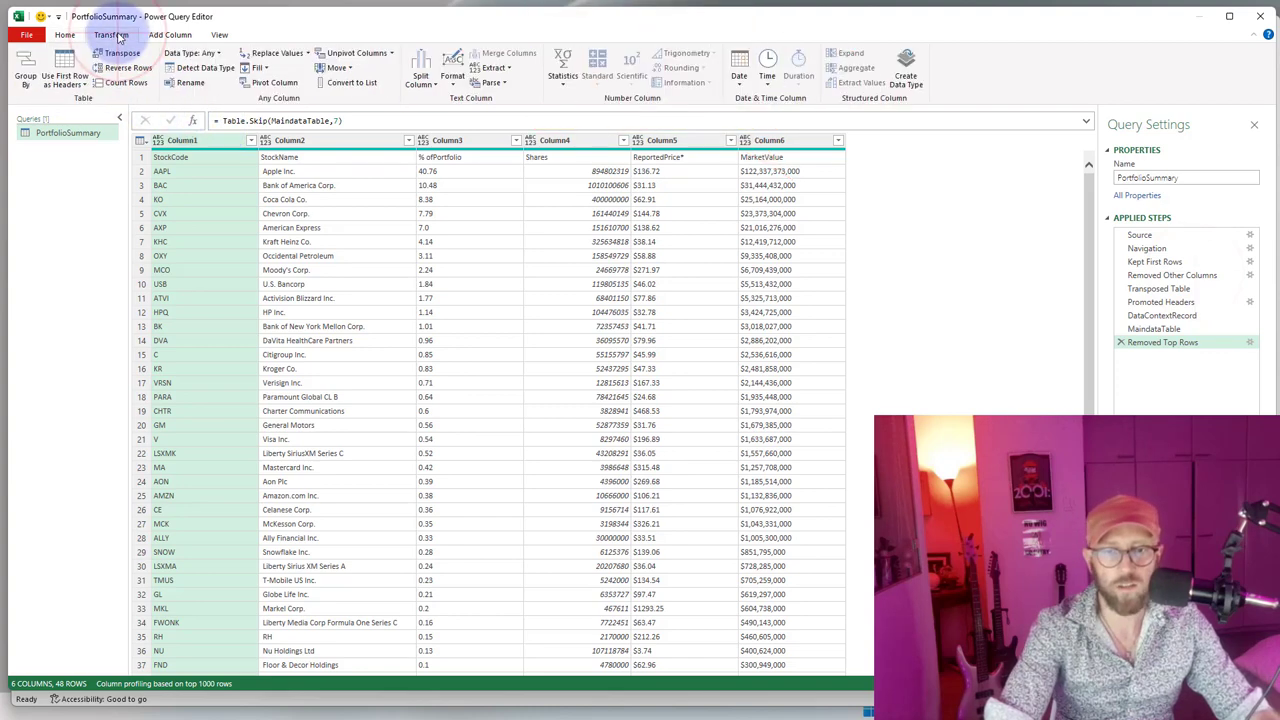
left_click(64, 84)
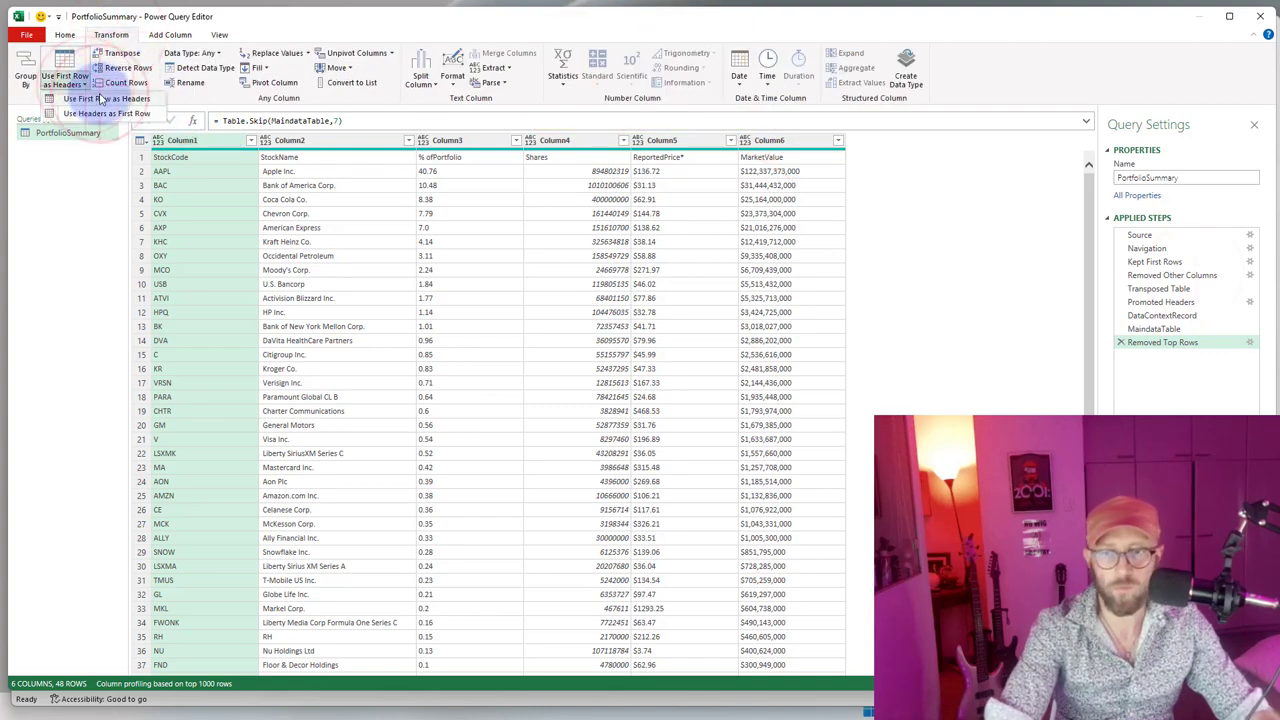
left_click(106, 98)
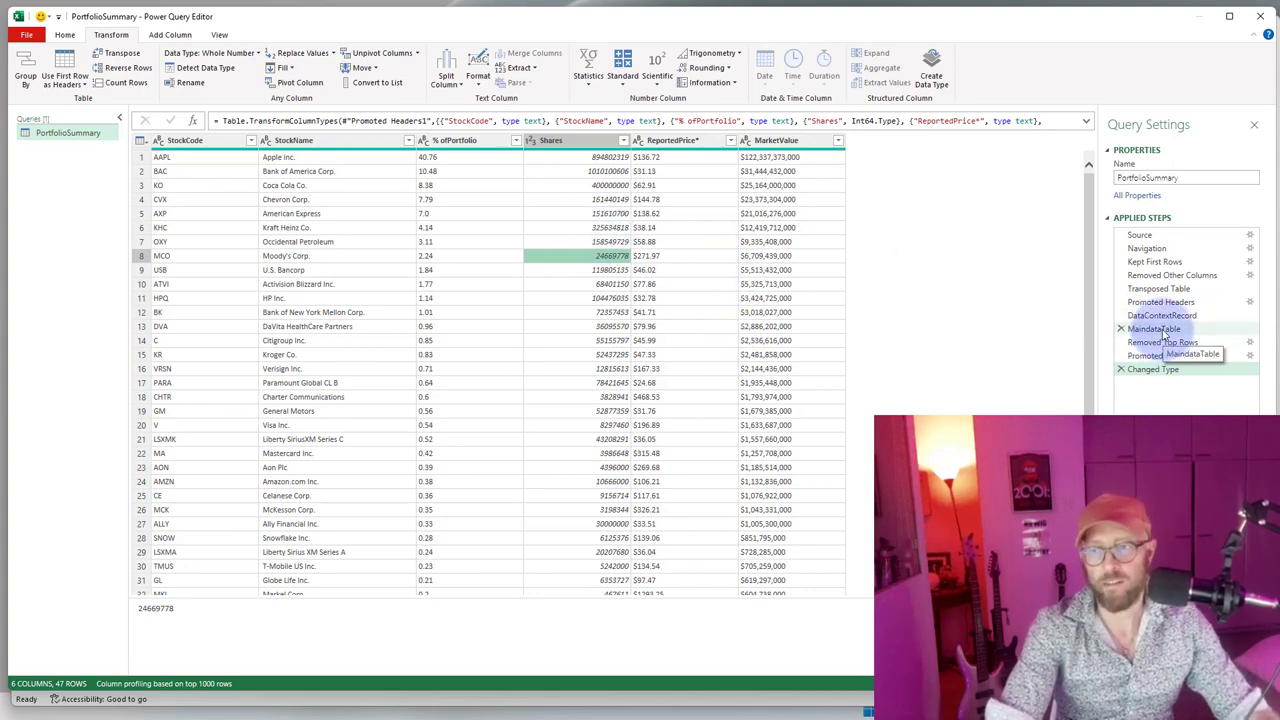
Compare the MaindataTable and DataContextRecord step previews before adding the column.
left_click(1154, 329)
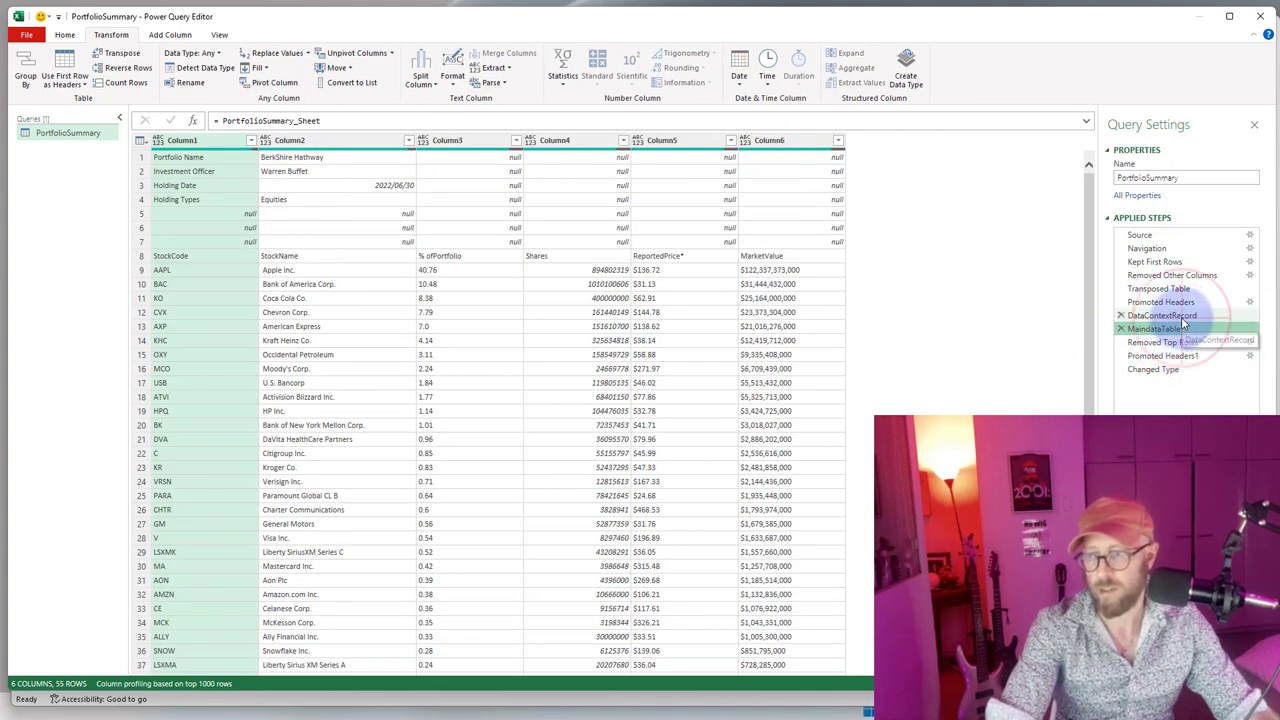
left_click(1162, 315)
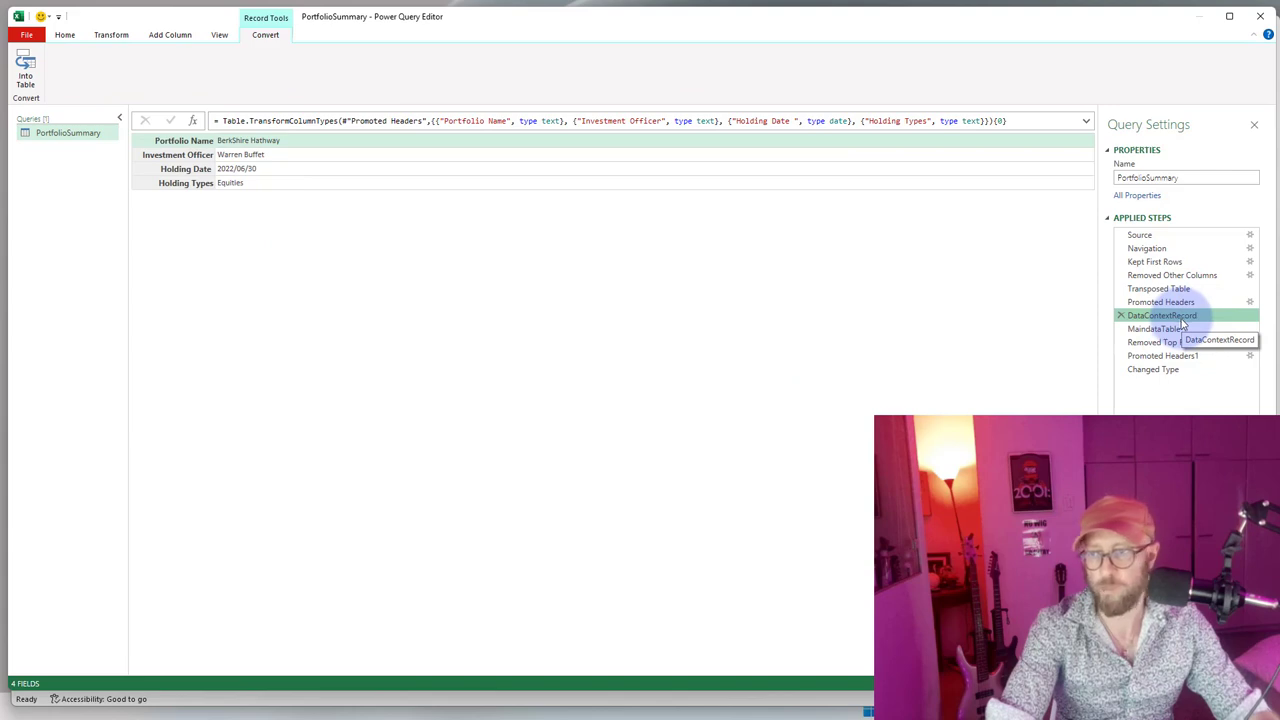
left_click(1153, 369)
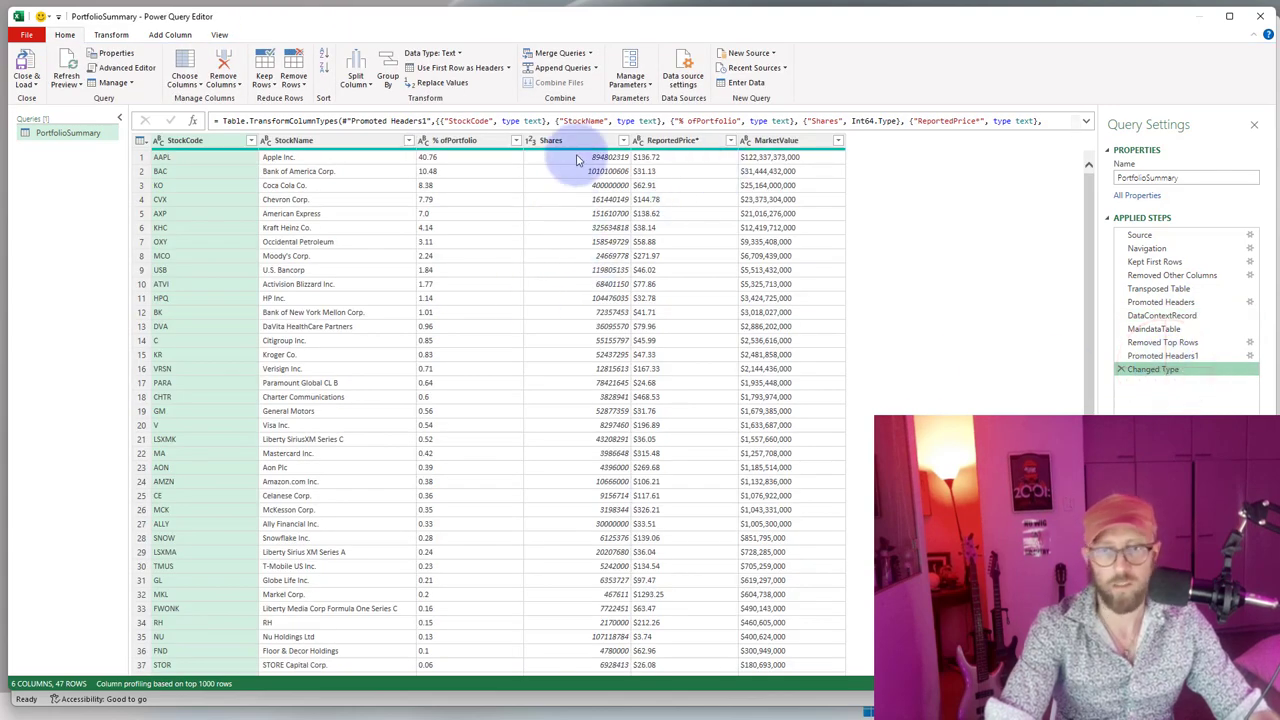
left_click(170, 34)
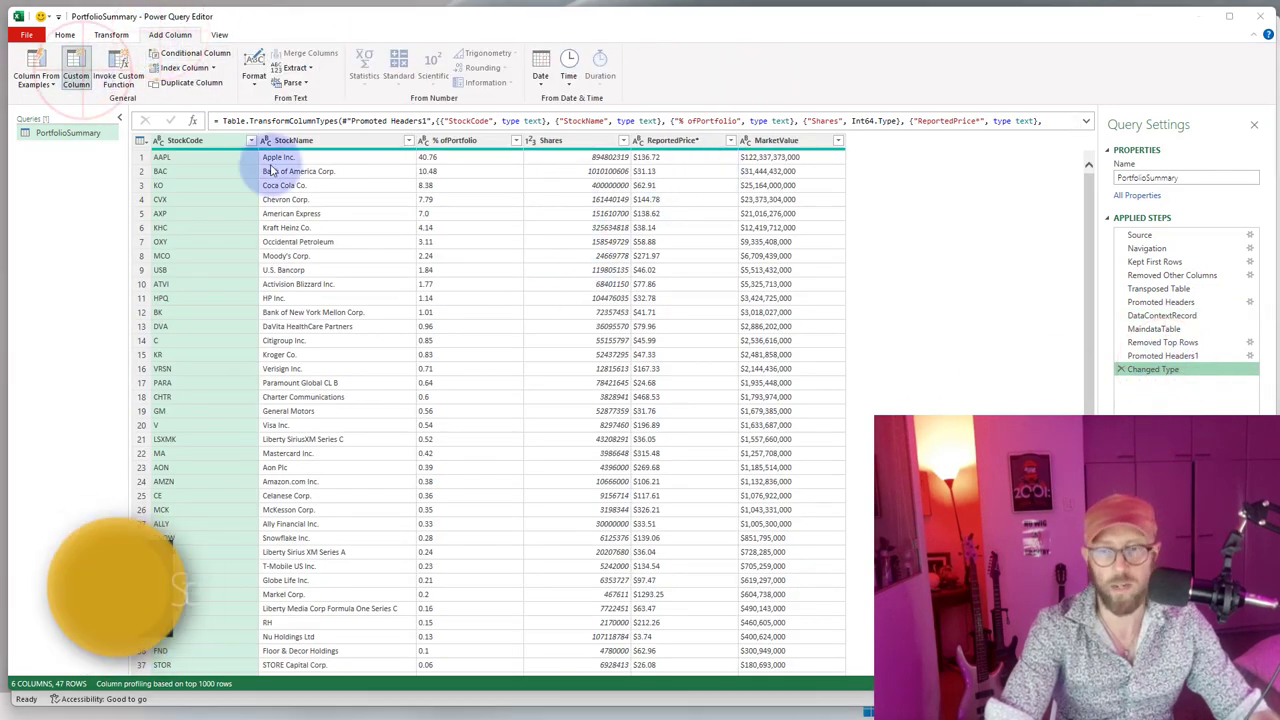
left_click(76, 70)
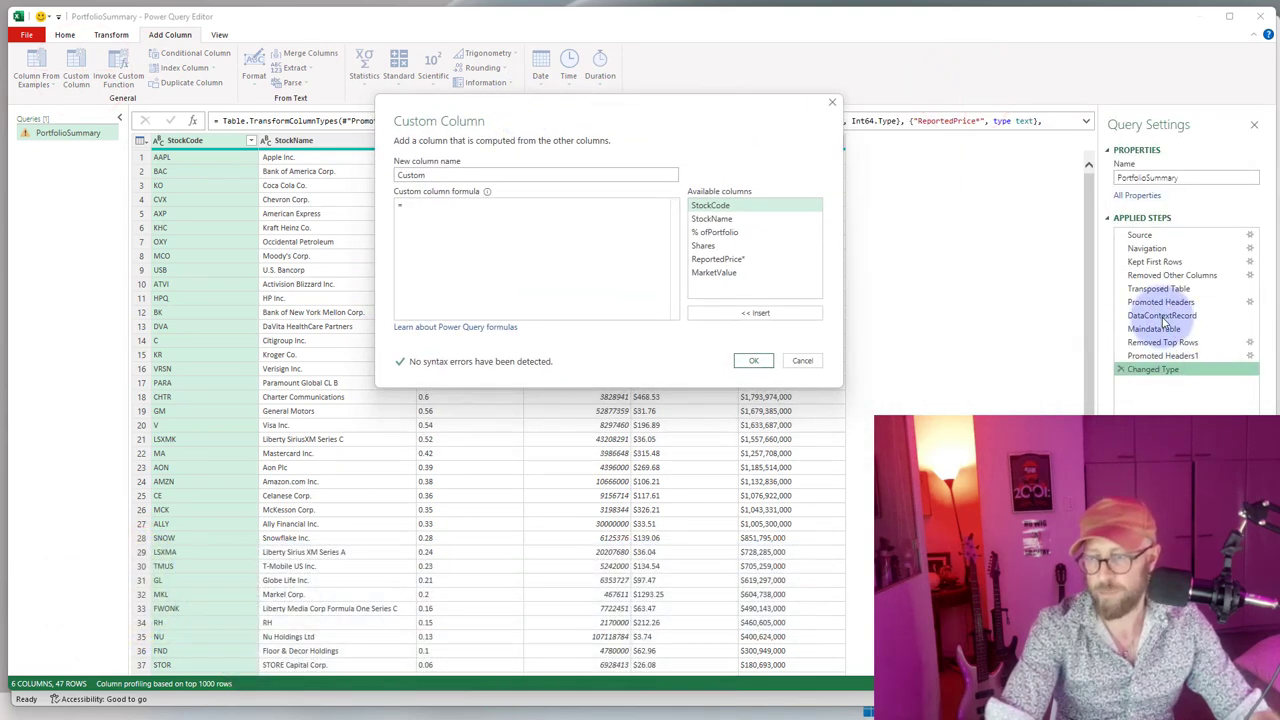
left_click(1161, 315)
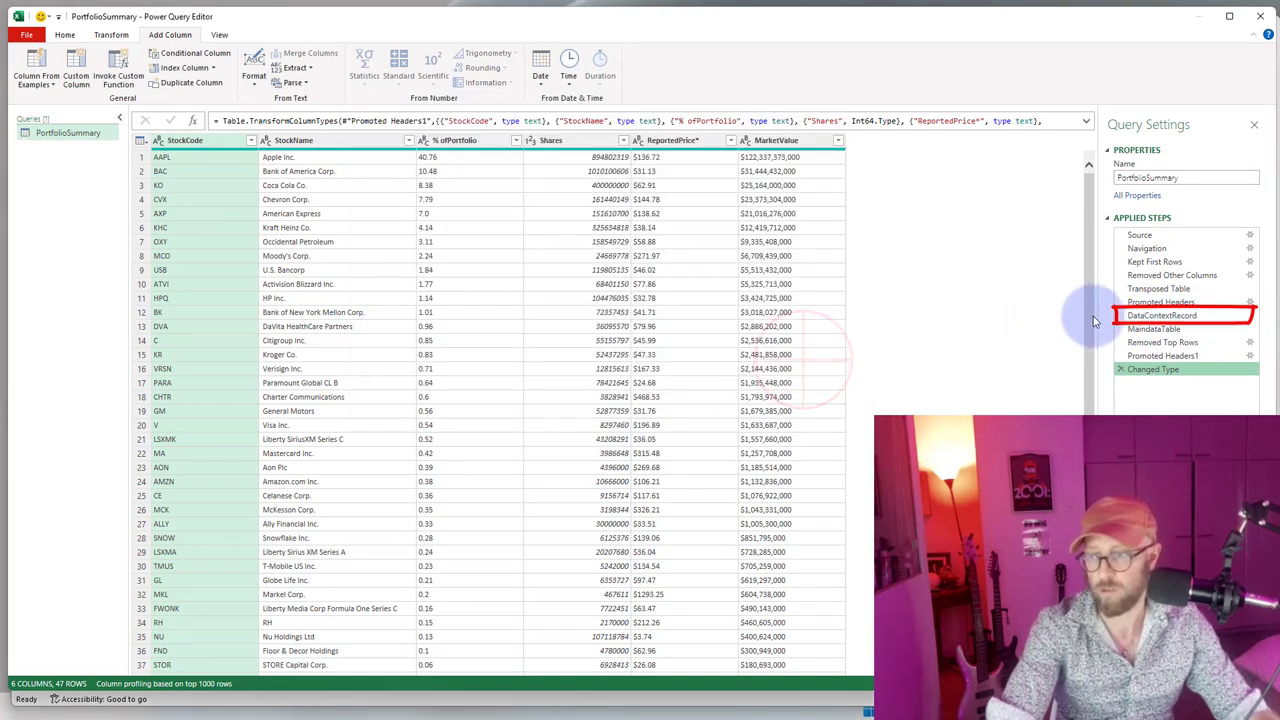
left_click(1161, 315)
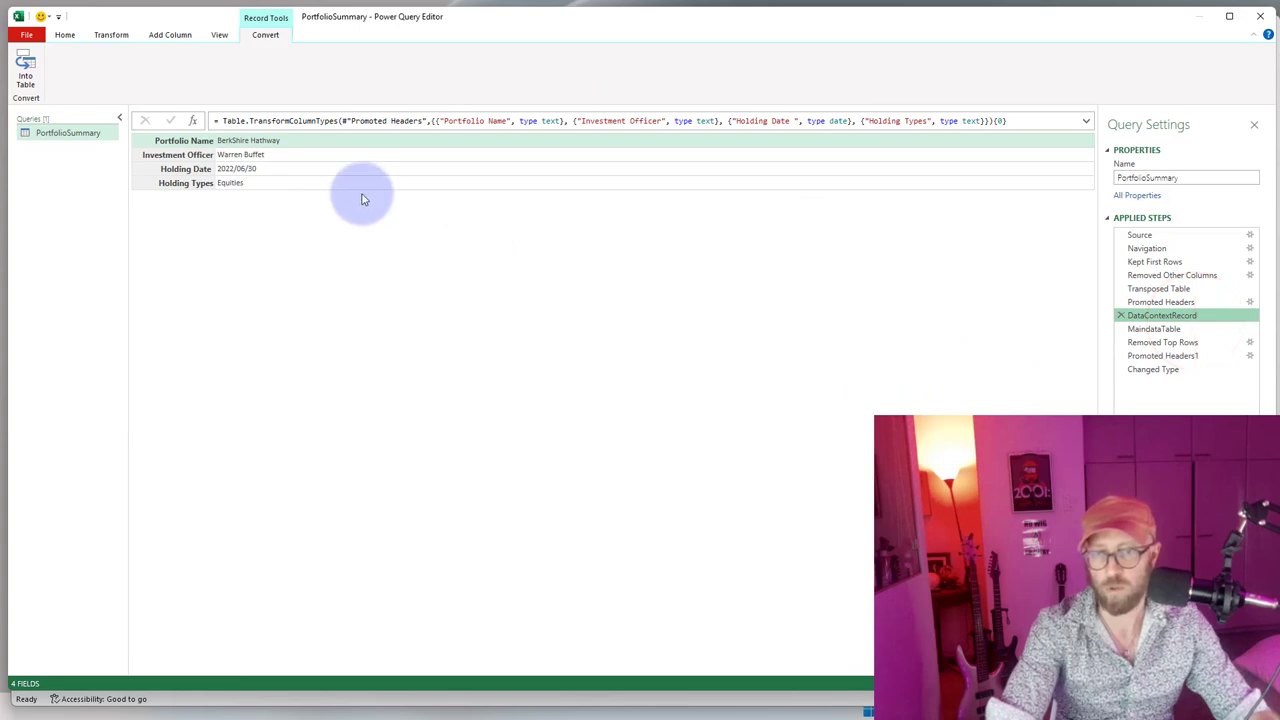
left_click(1153, 369)
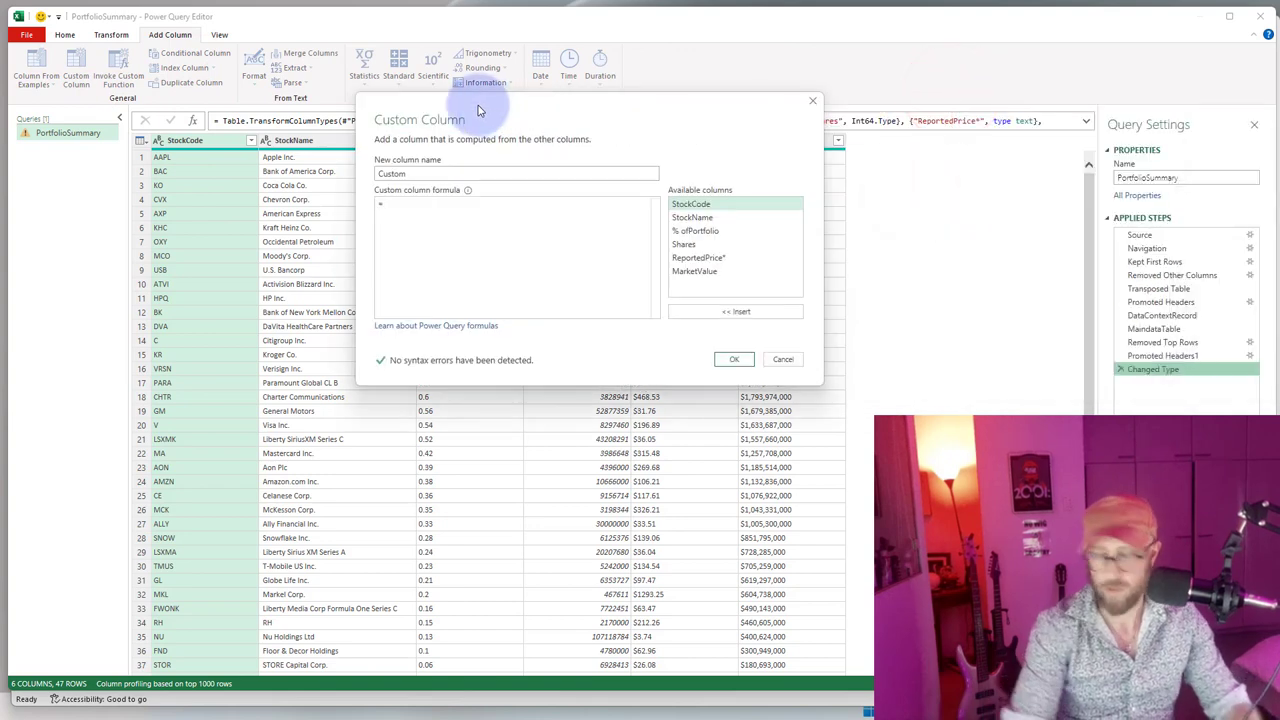
left_click(1162, 315)
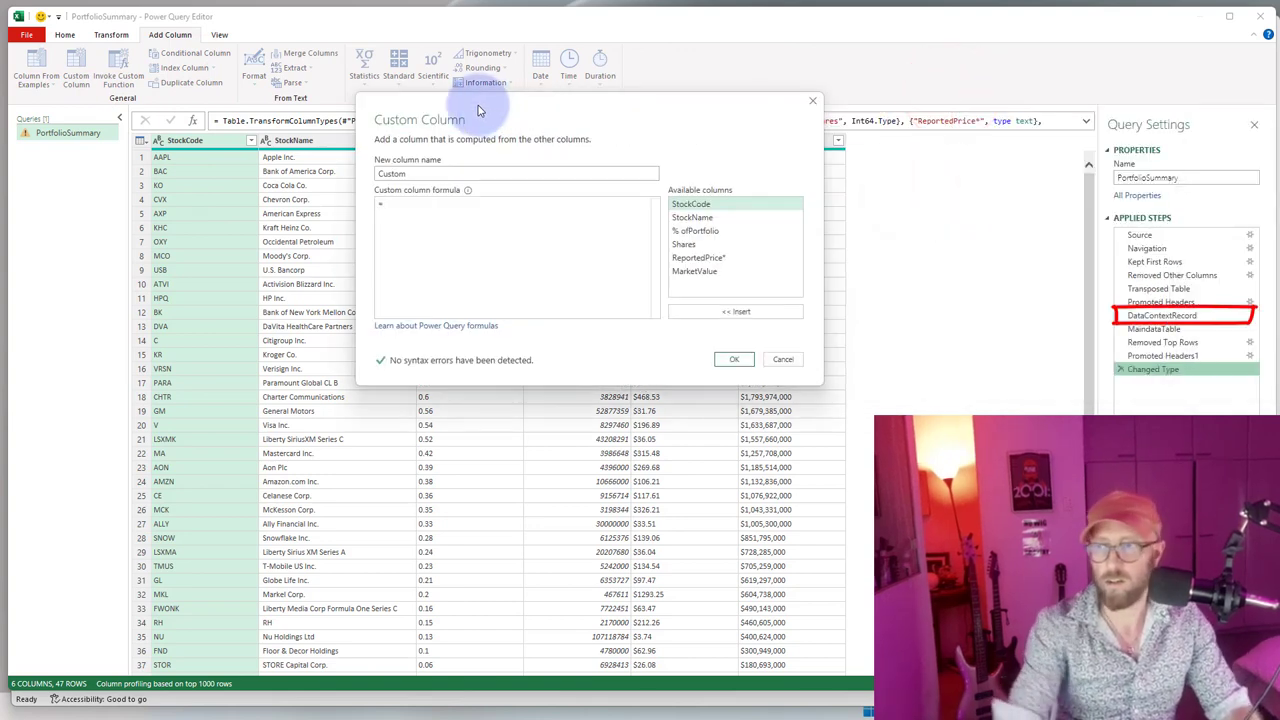
Add a Custom column with formula = DataContextRecord, giving each row a Record.
left_click(407, 207)
type(" DataContext")
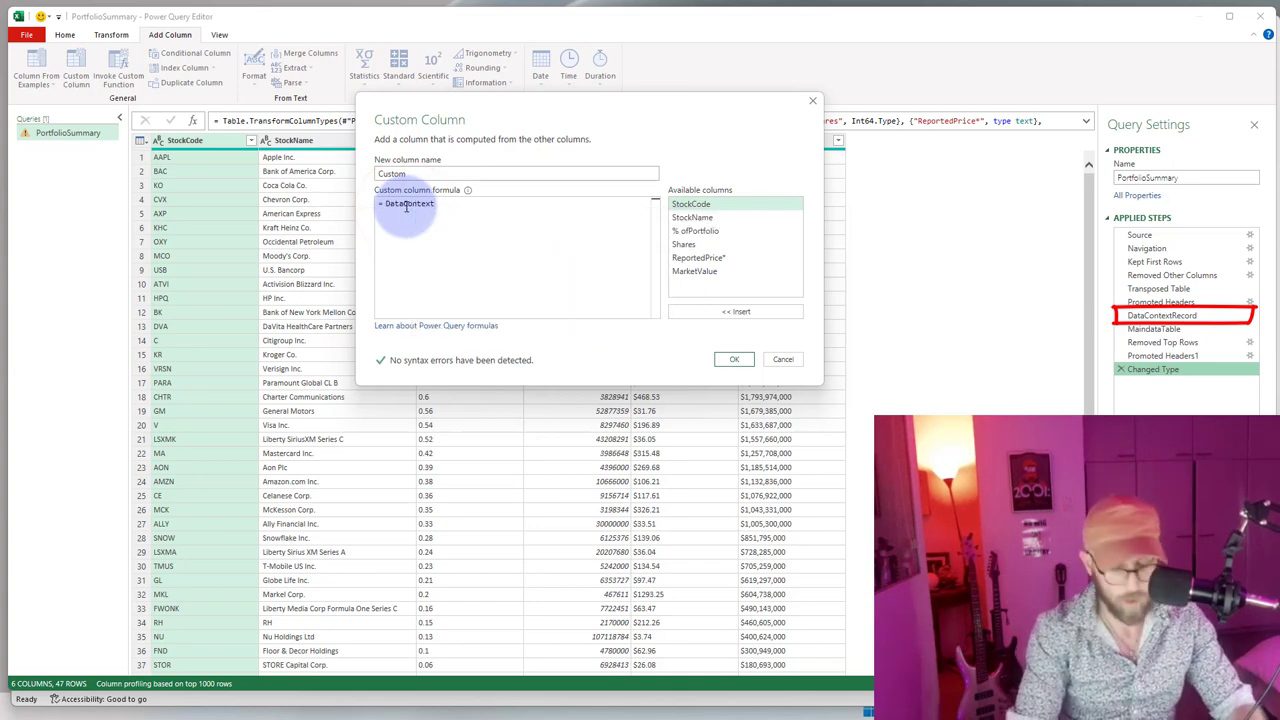
type("Record")
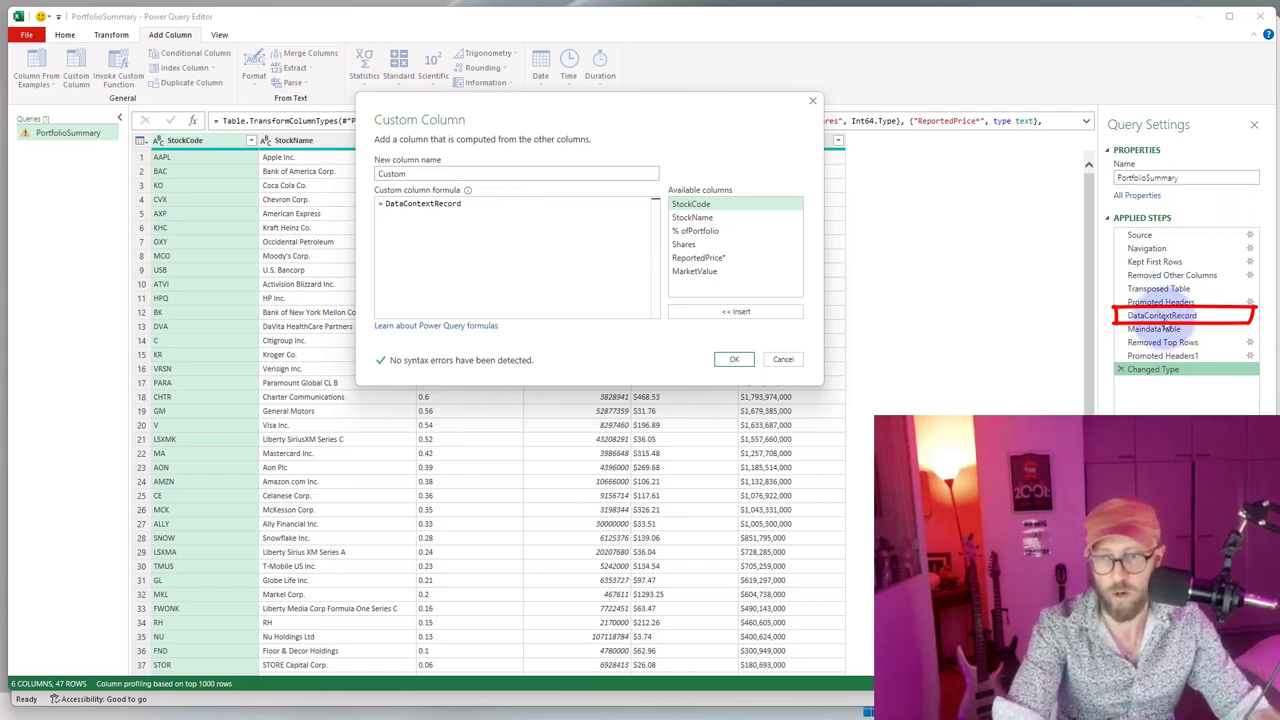
left_click(734, 359)
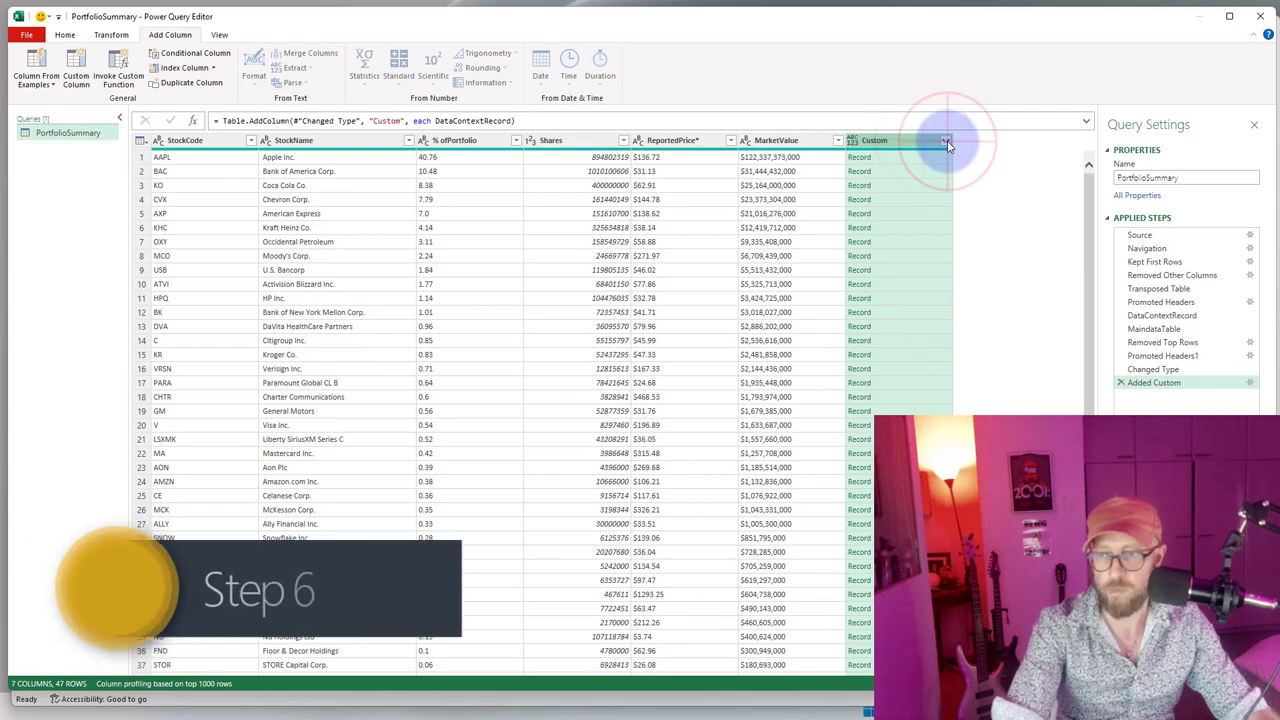
Expand all four Custom record fields without column-name prefixes onto every holdings row.
left_click(946, 140)
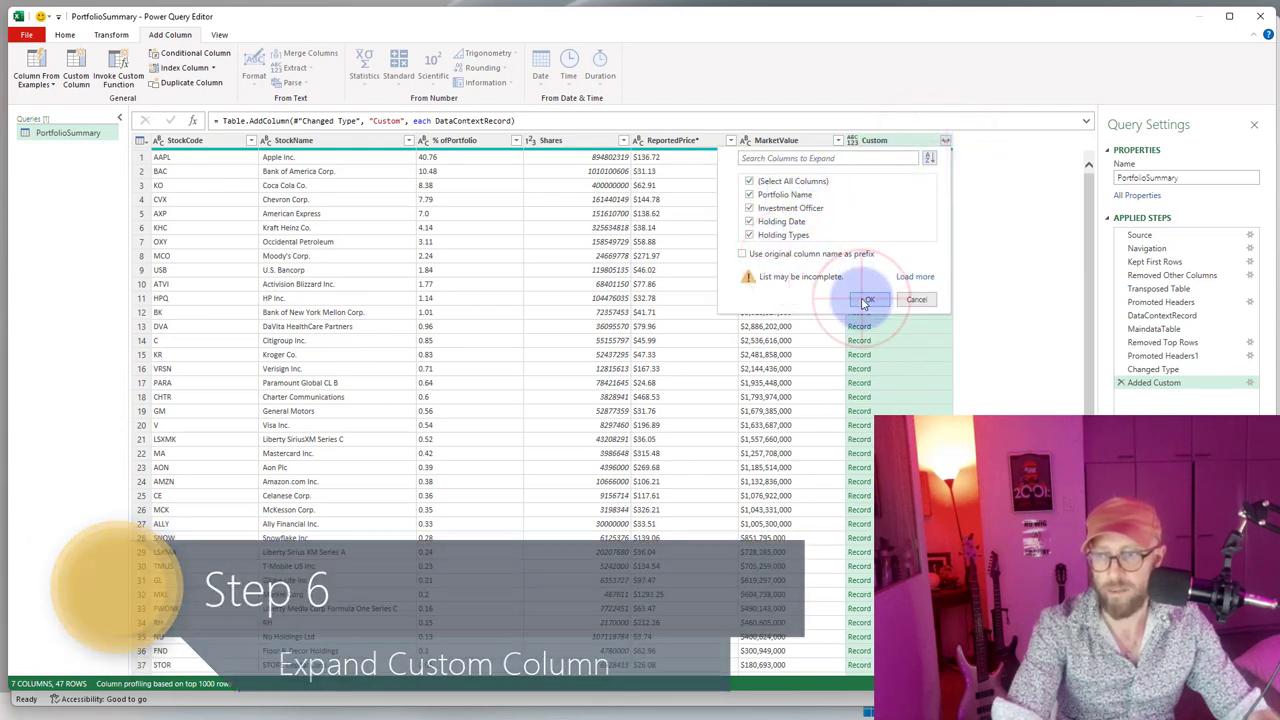
left_click(866, 299)
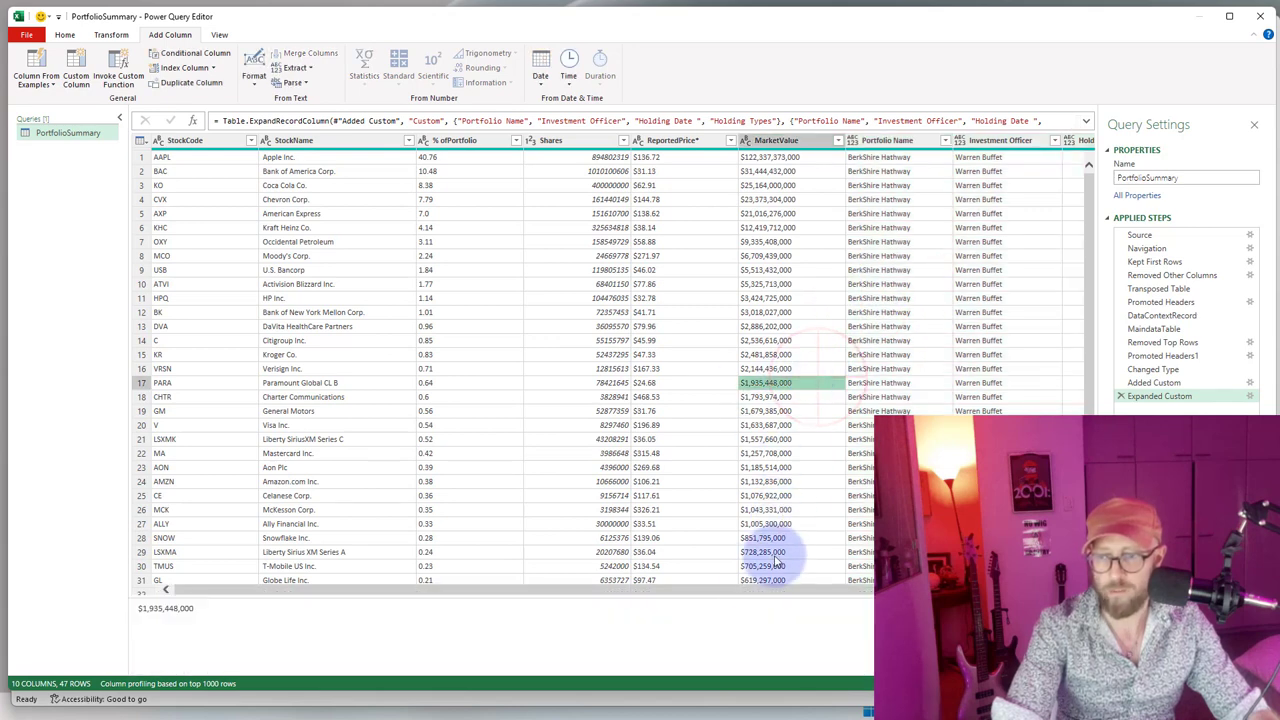
scroll("right", 3)
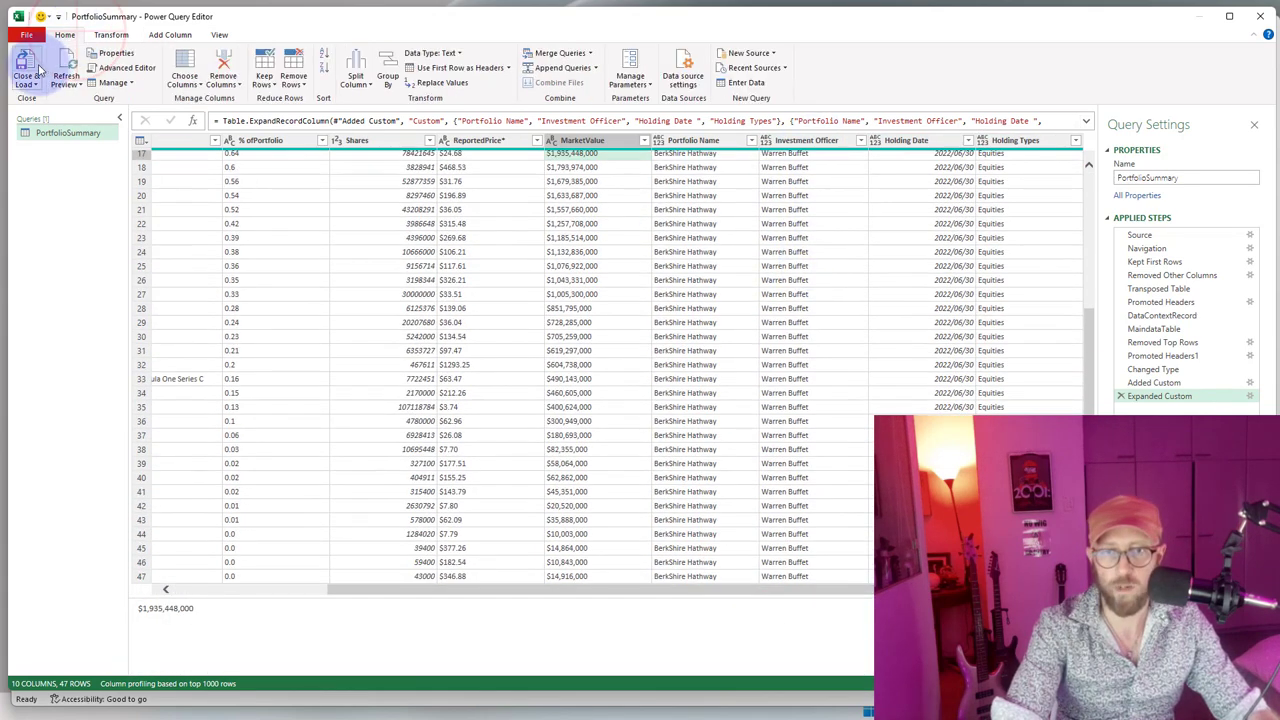
Load the PortfolioSummary query as a 47-row table, then switch back to Pq_Demo.
left_click(26, 70)
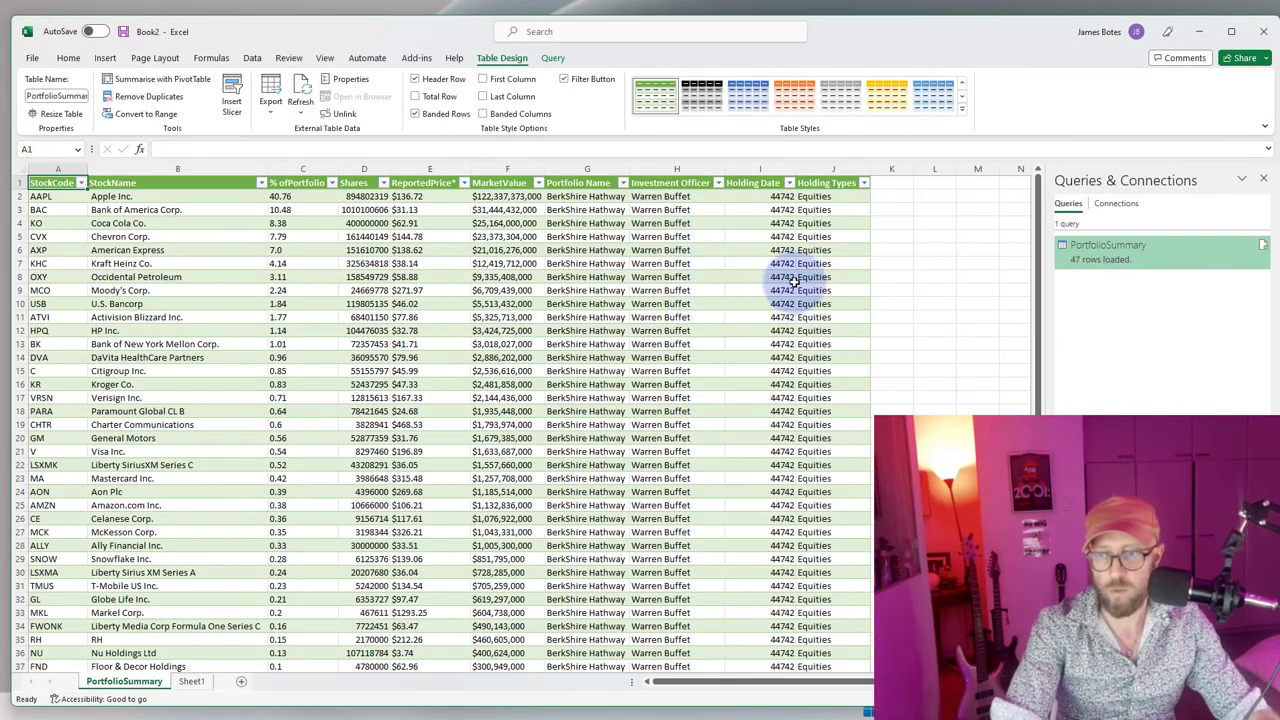
left_click(782, 277)
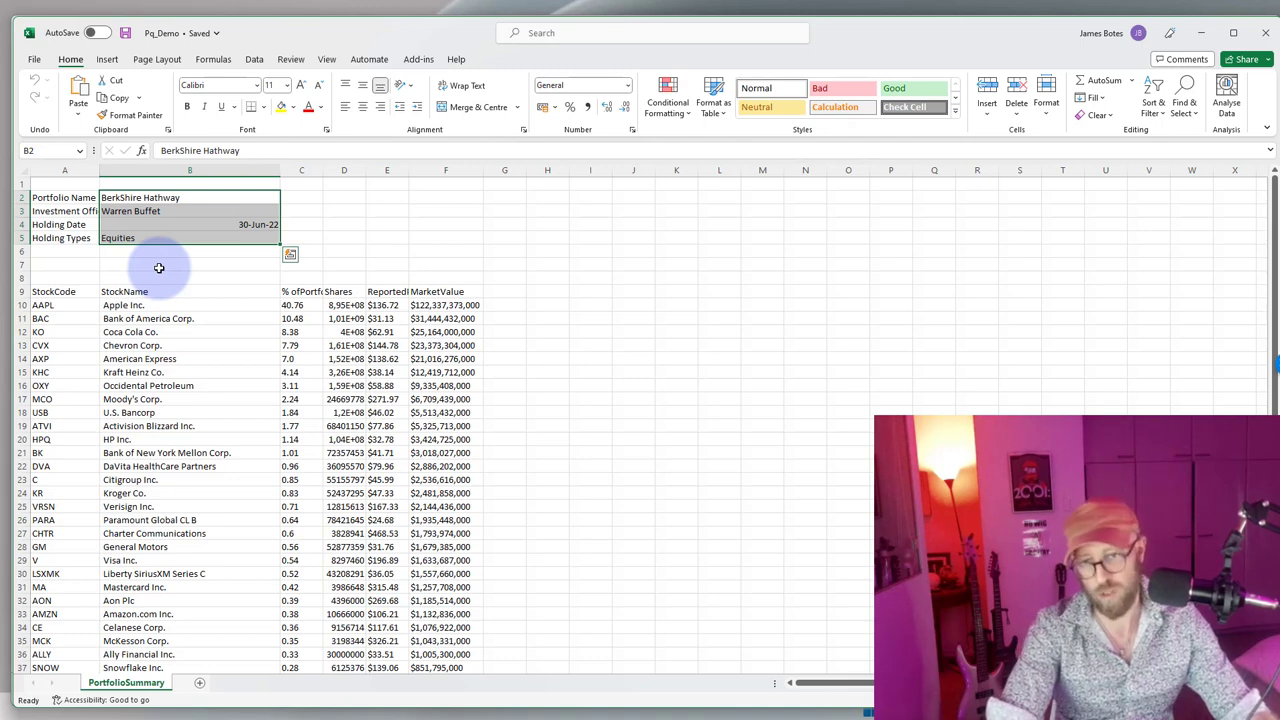
left_click(189, 264)
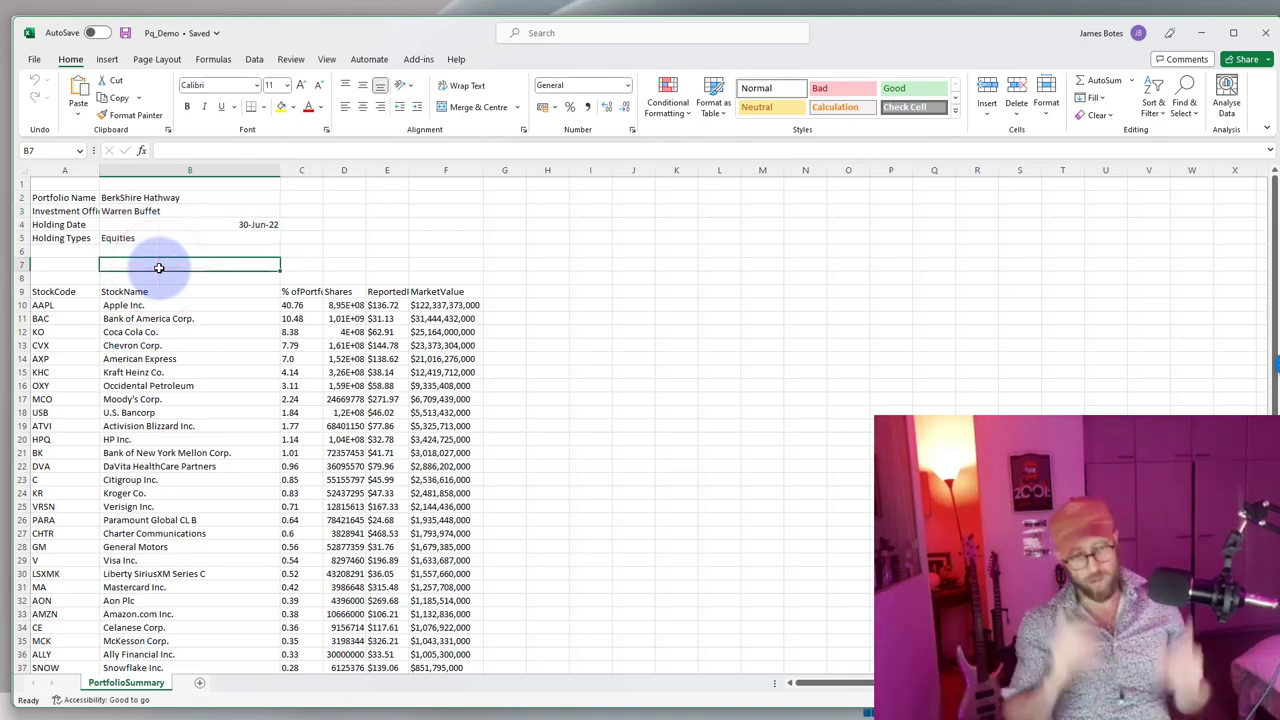